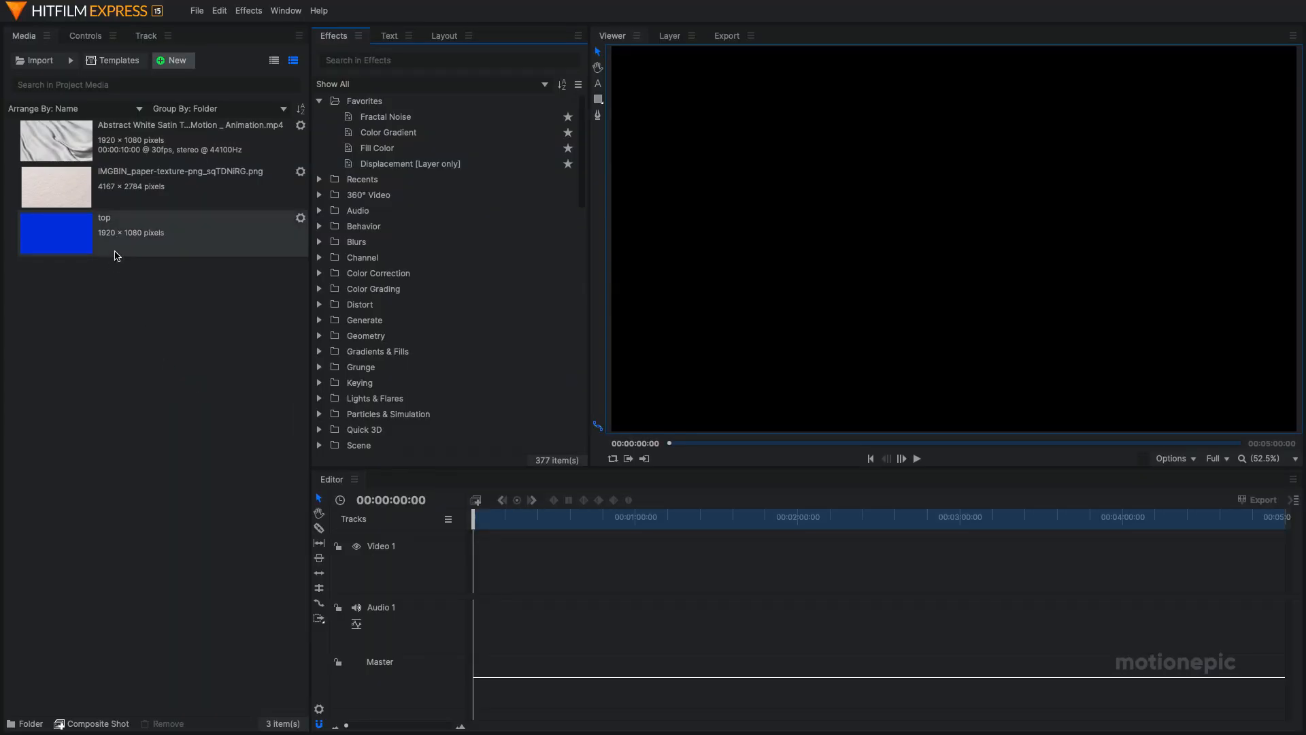
Create a new composite shot named 'flag' with a 00:00:10:00 duration.
left_click(176, 59)
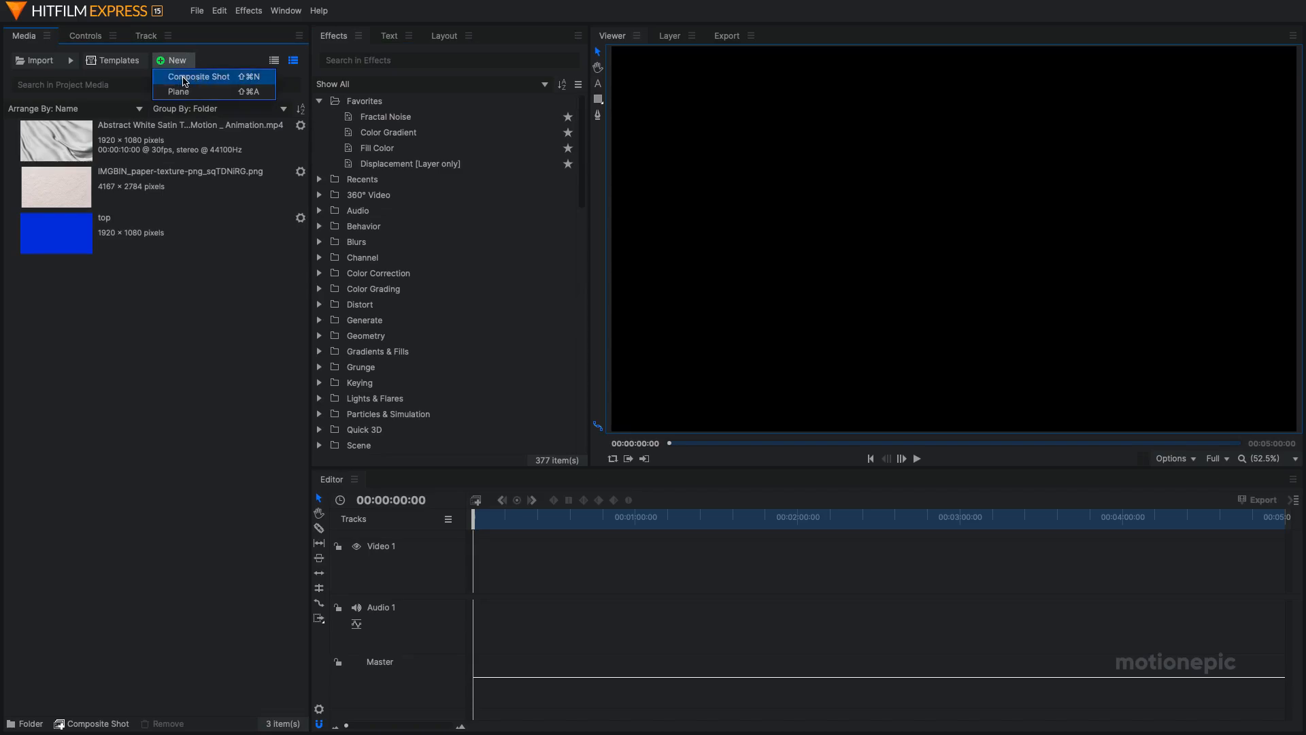
left_click(198, 76)
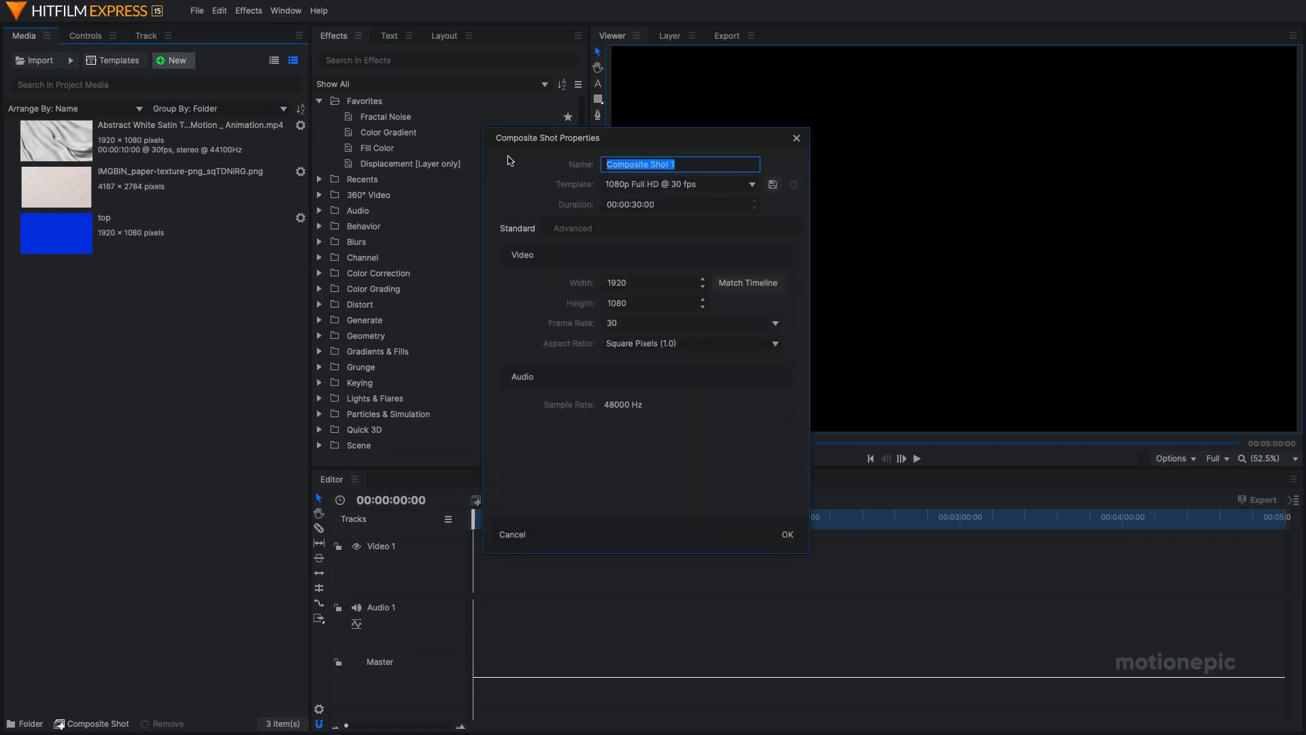
type("flag")
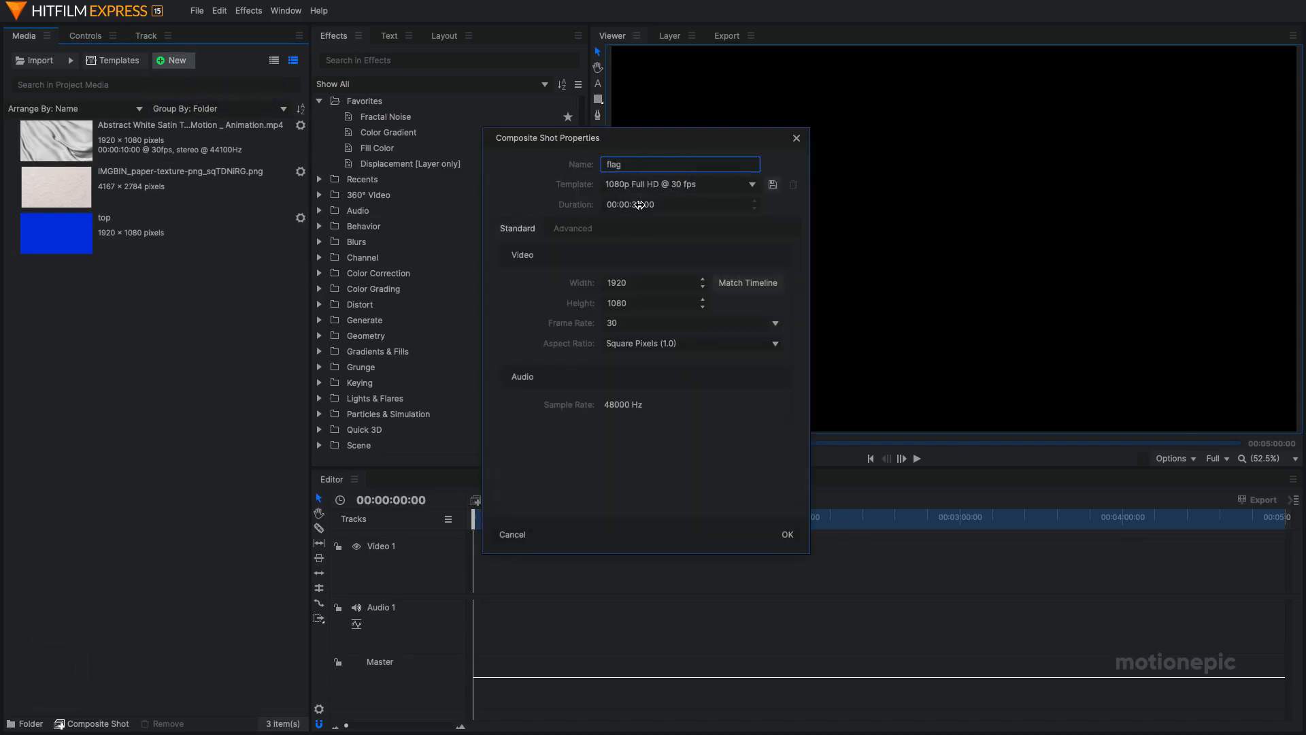
left_click(679, 204)
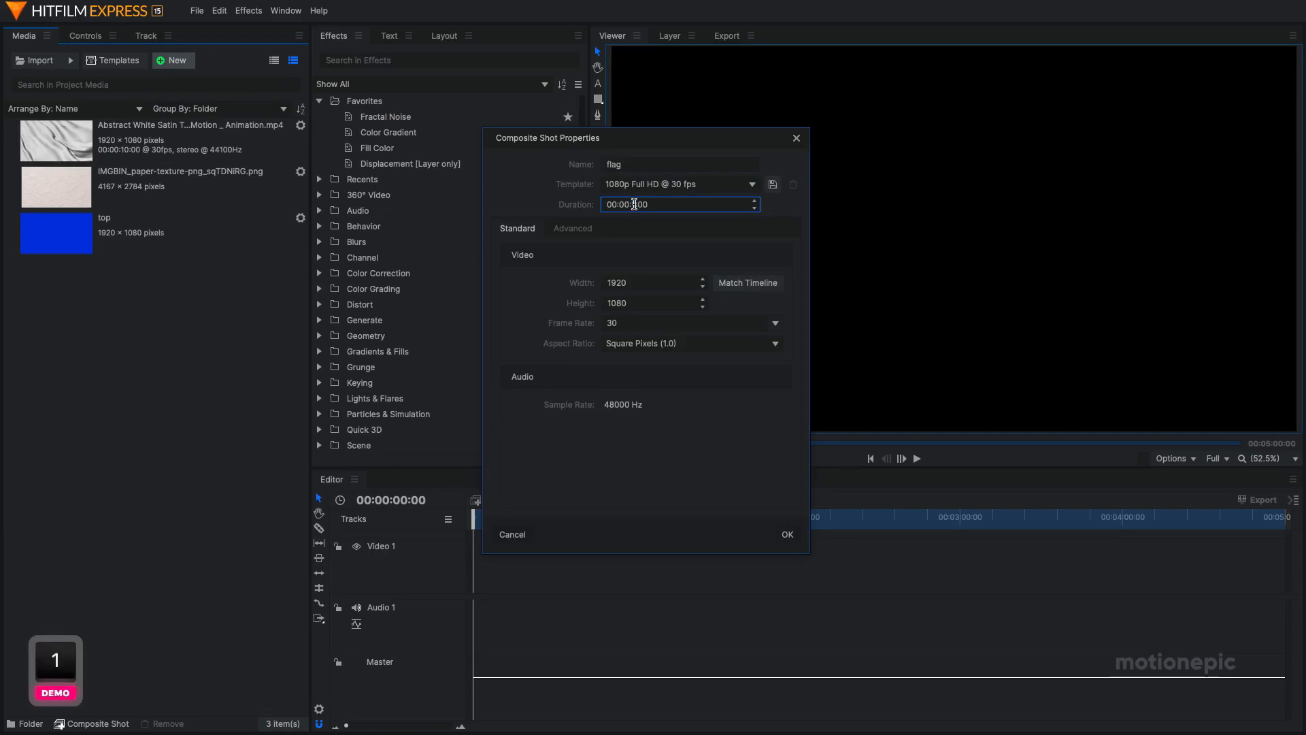
type("10")
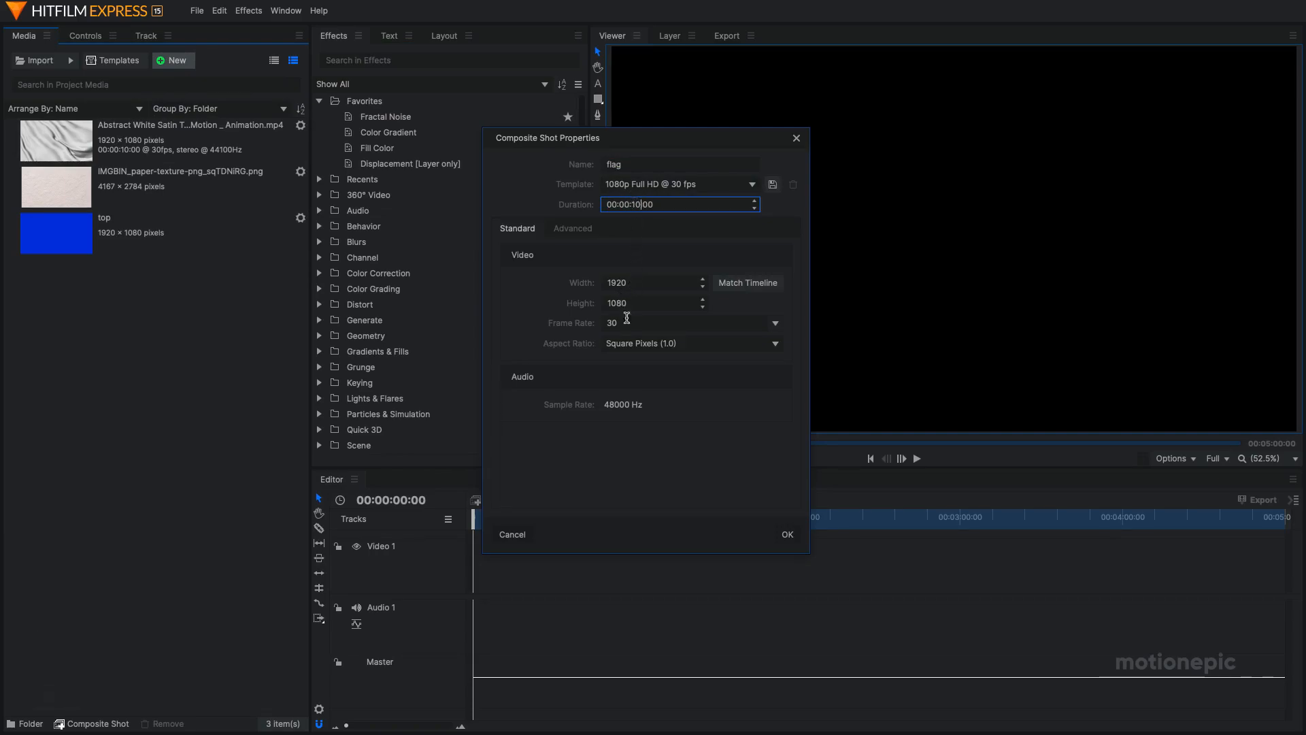
mouse_move(786, 533)
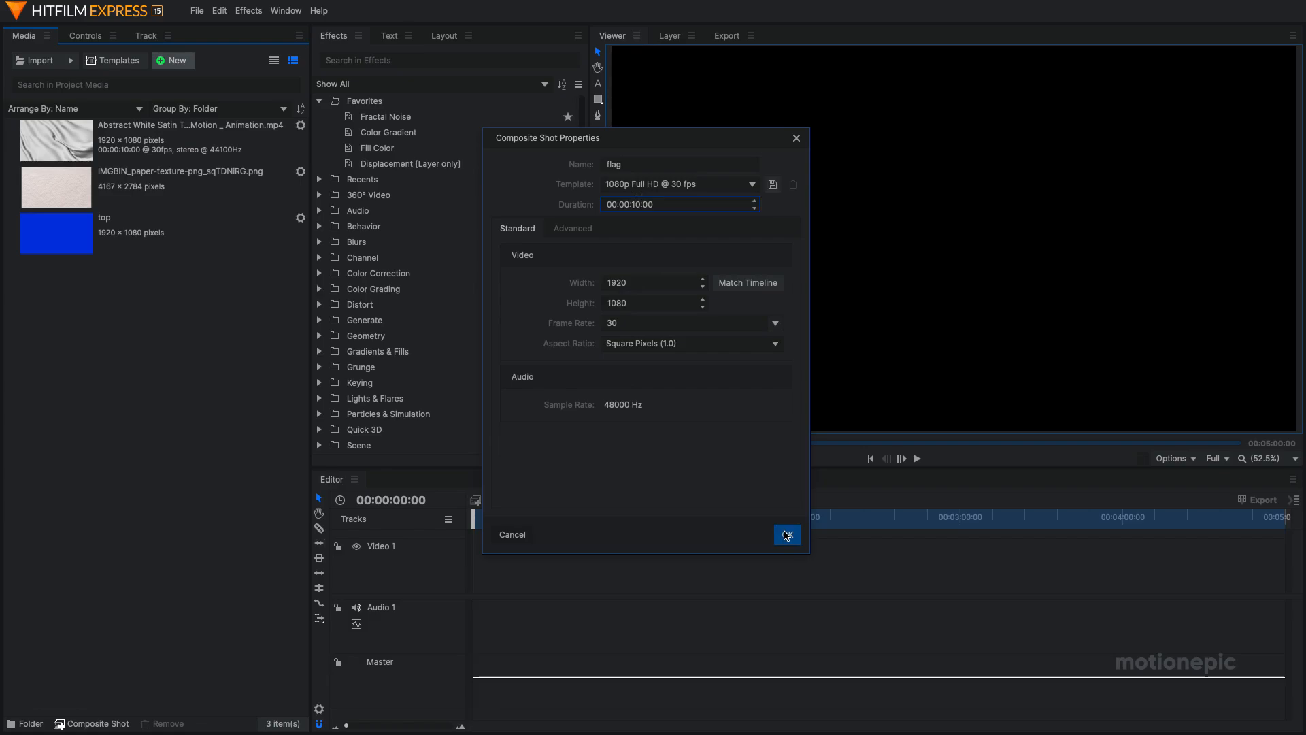
left_click(785, 533)
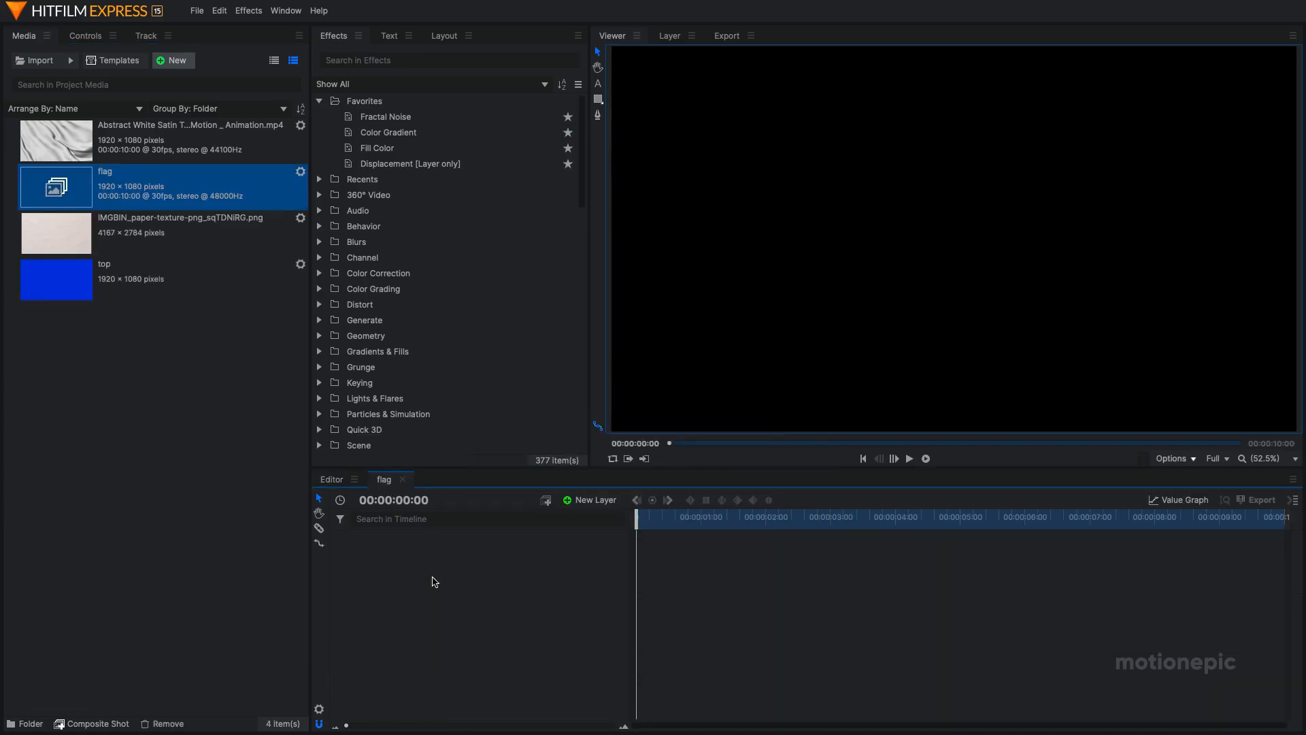
mouse_move(423, 551)
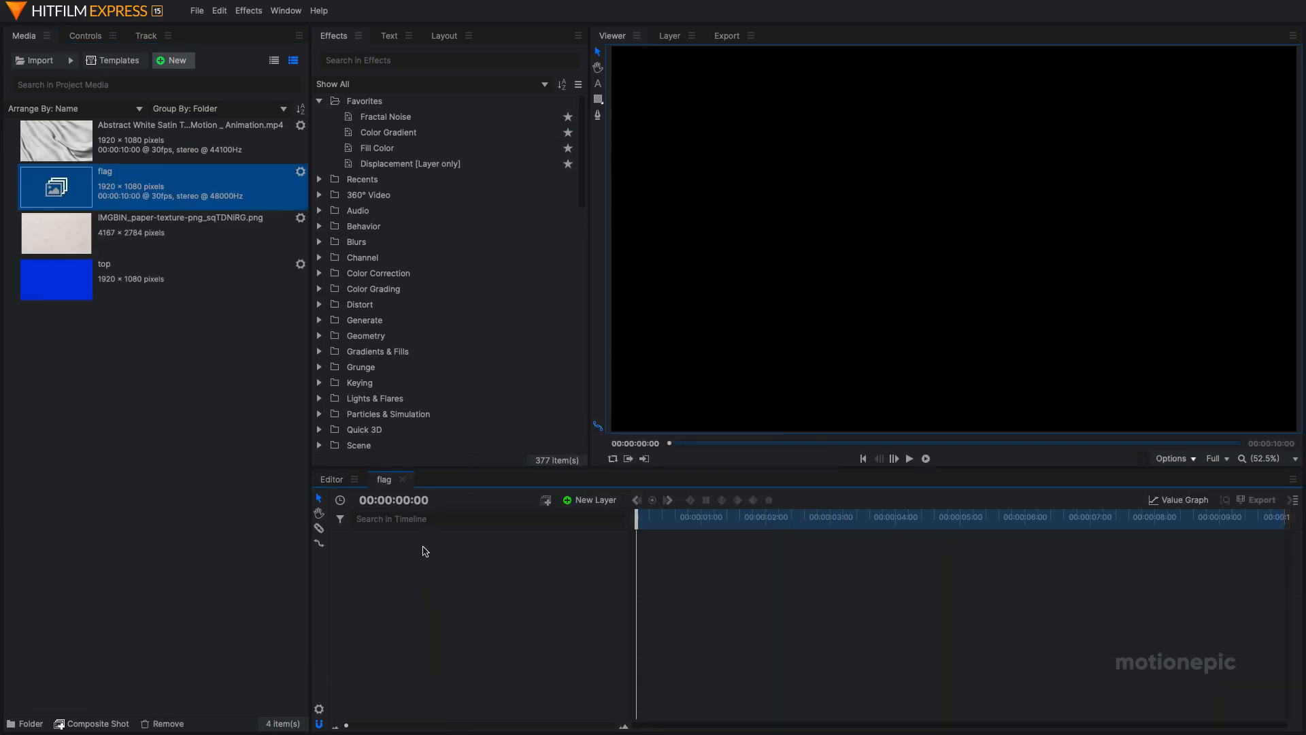
mouse_move(902, 306)
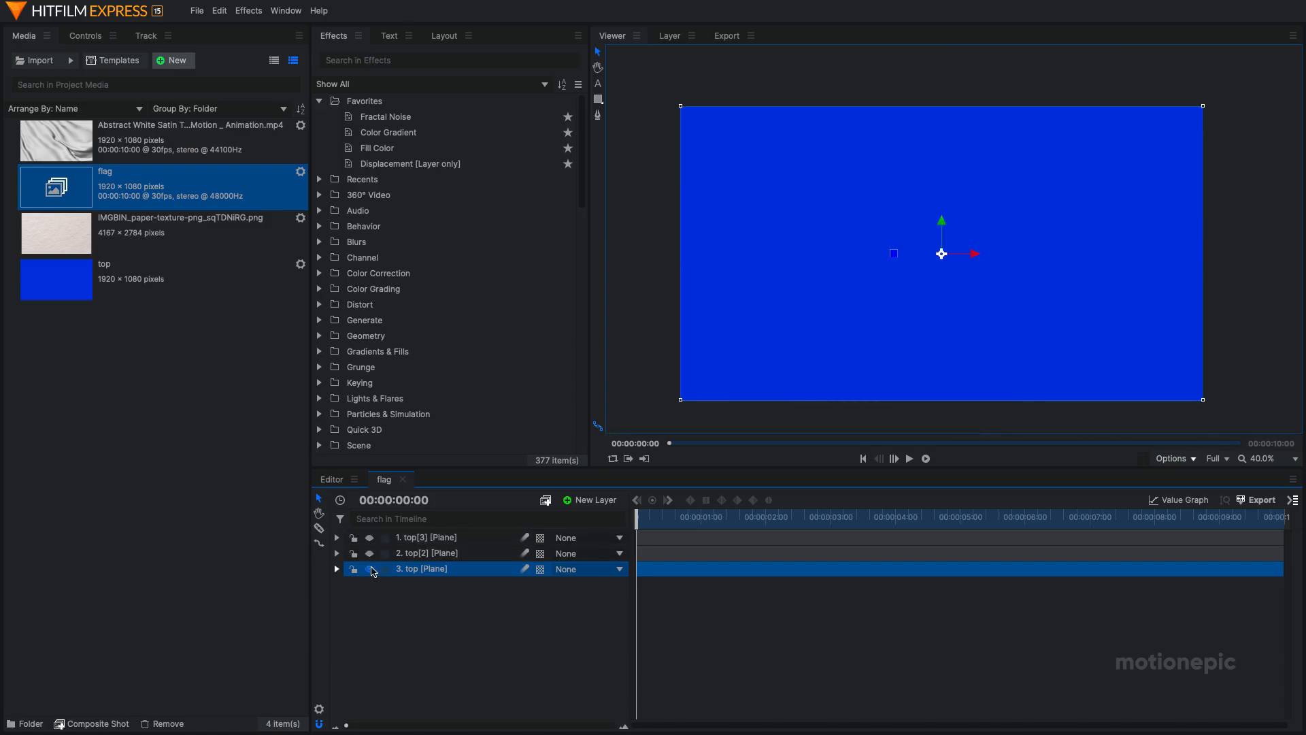
Toggle the plane layers' visibility so the red-over-blue design shows.
left_click(369, 535)
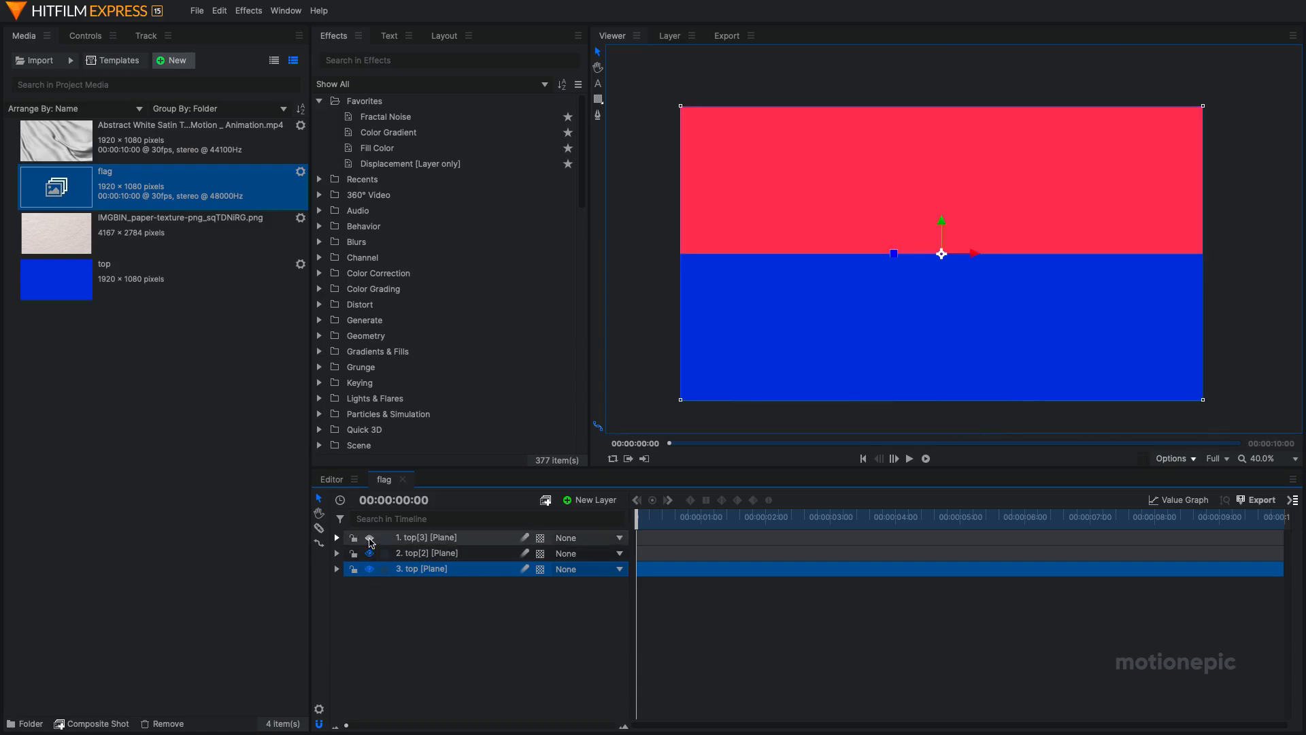
left_click(369, 537)
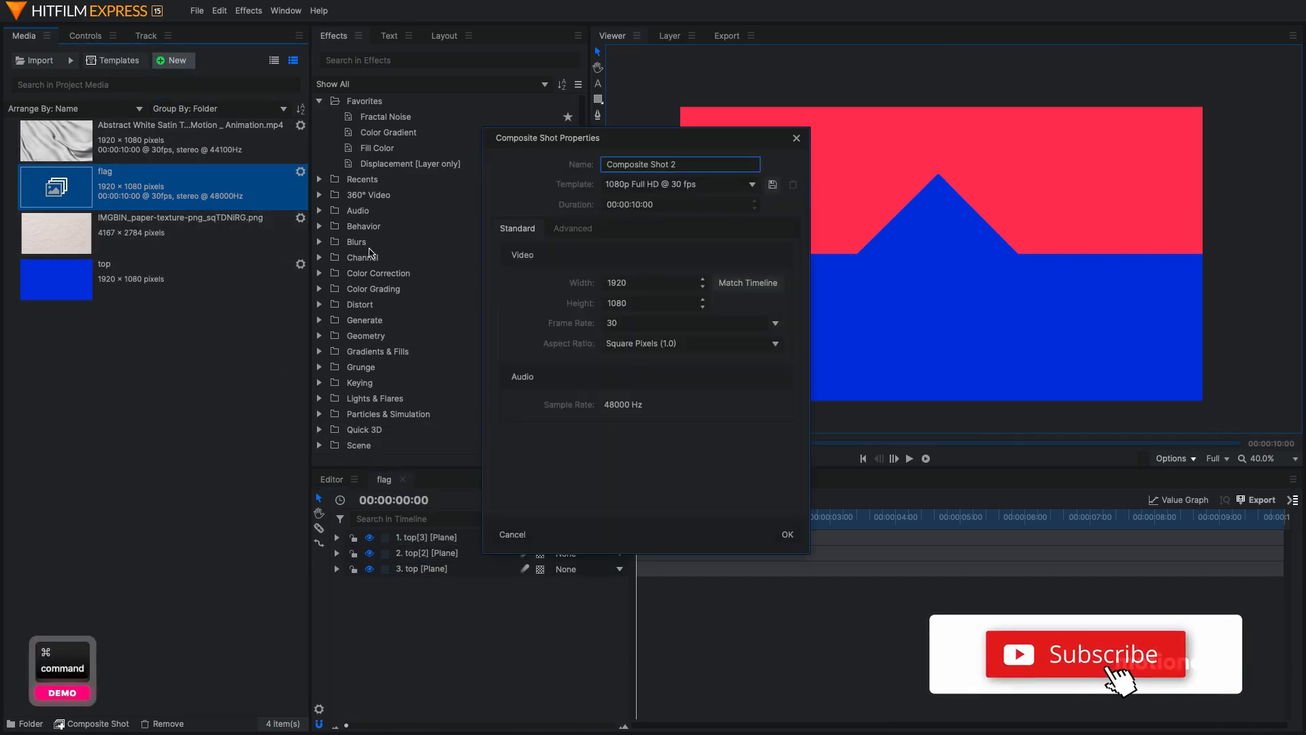
Create a second composite shot named 'animation'.
type("animati")
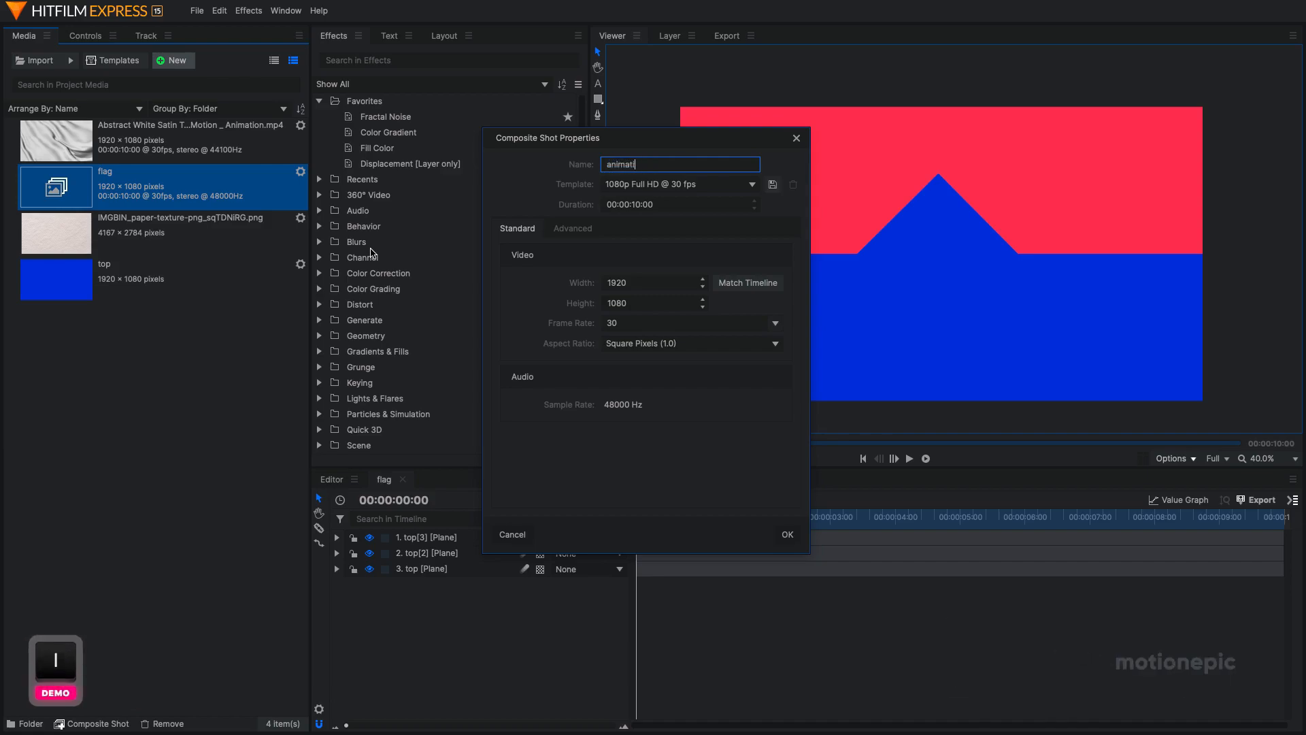
type("on")
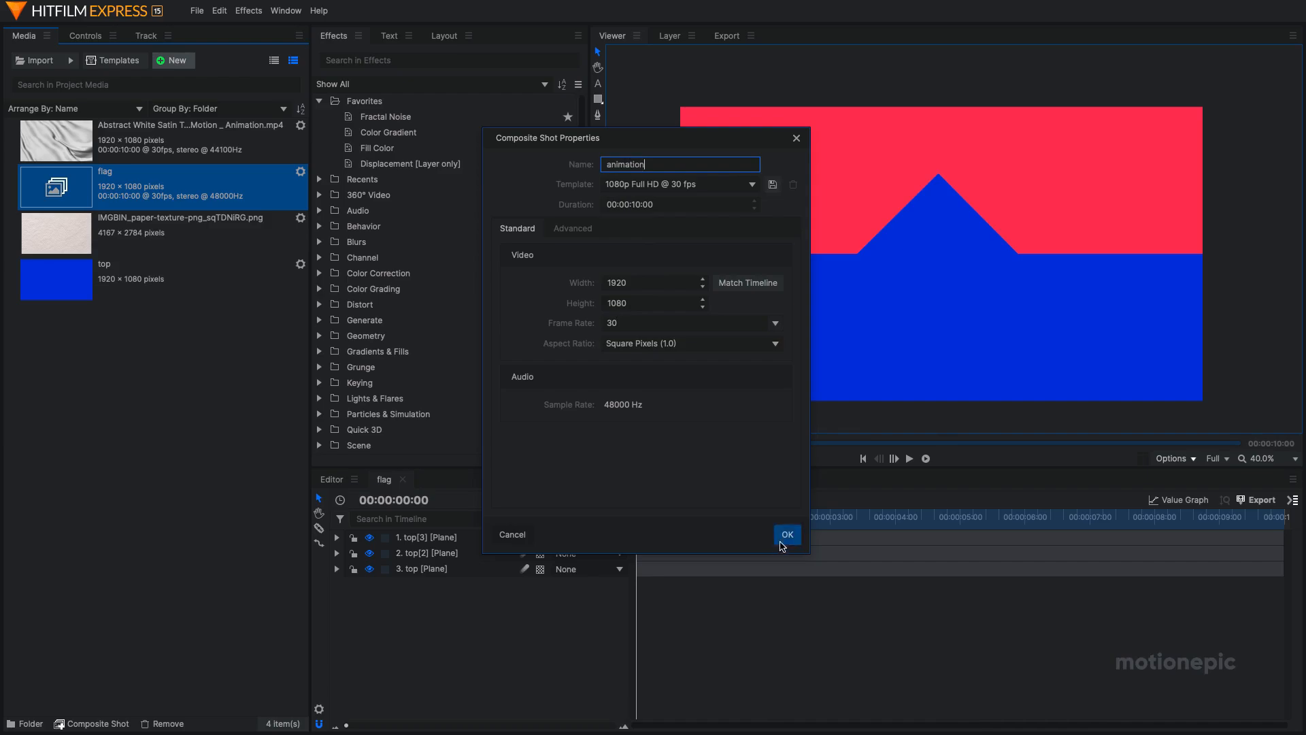
left_click(785, 533)
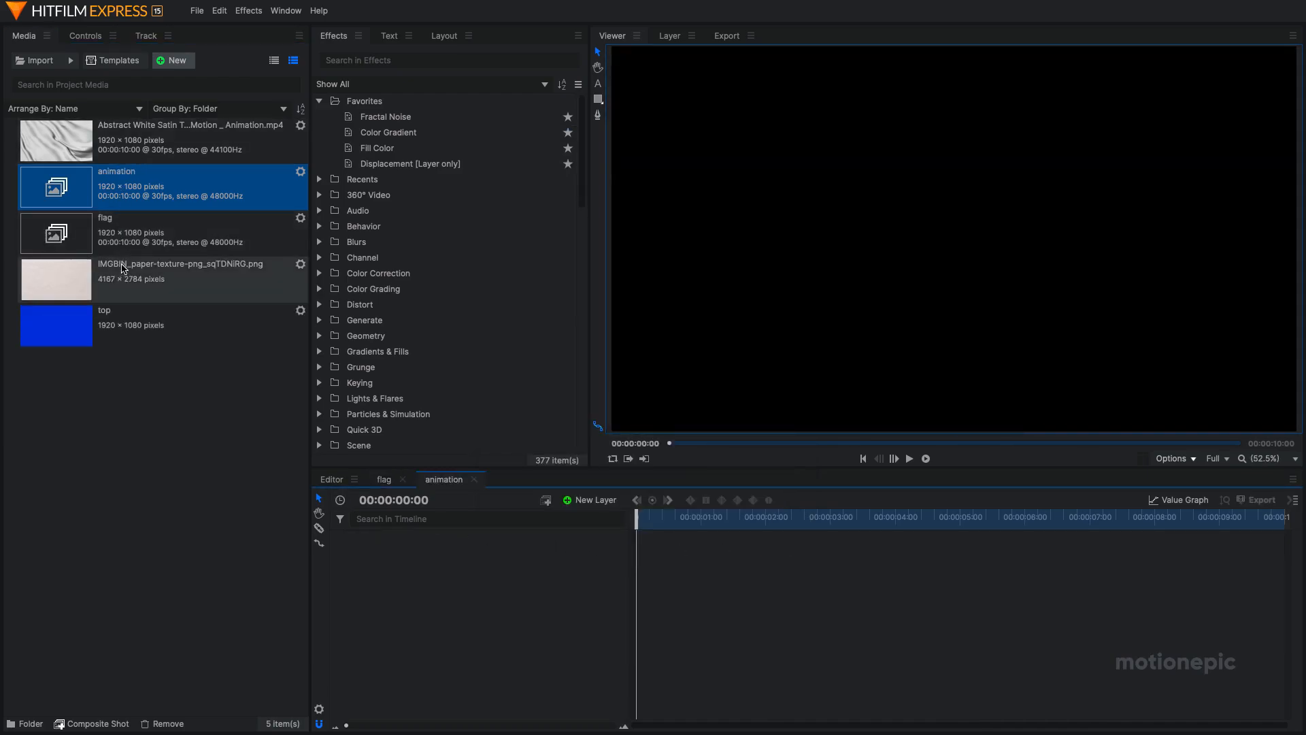
Add the flag composite and satin footage to the animation timeline, footage on top and hidden.
left_click(166, 232)
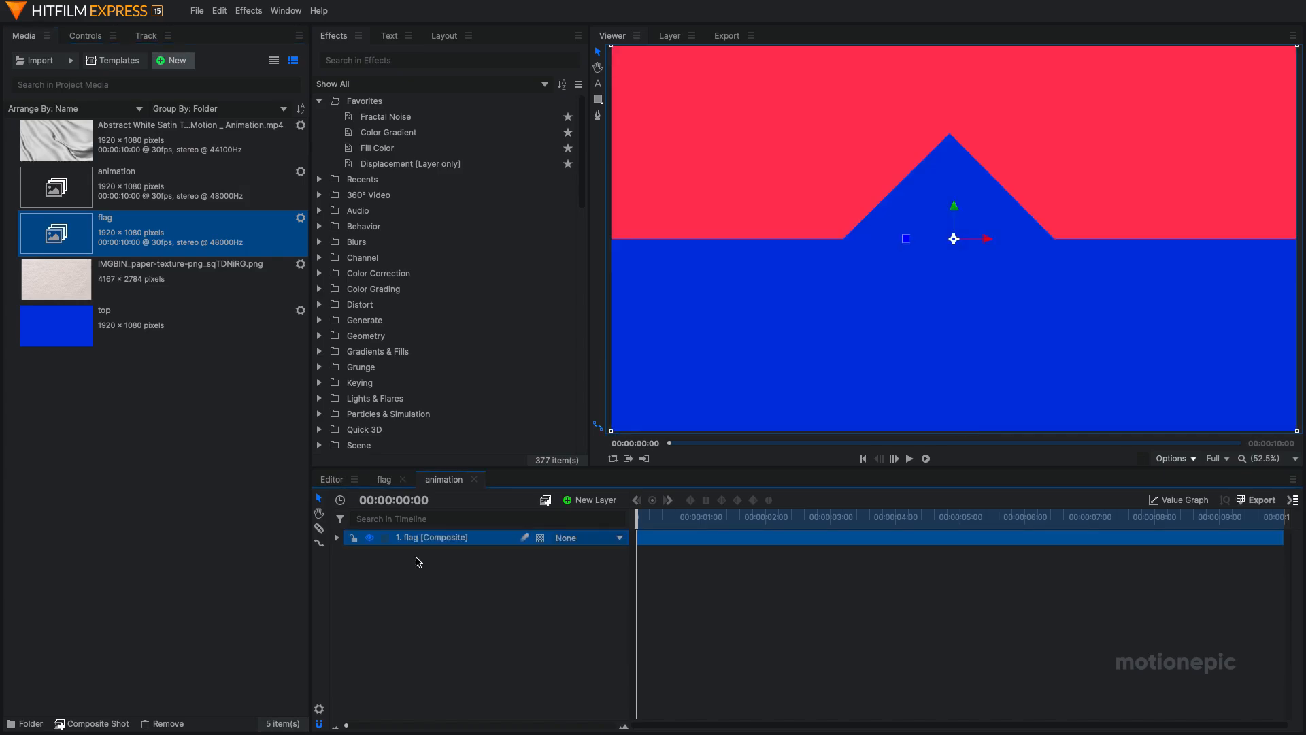
mouse_move(246, 324)
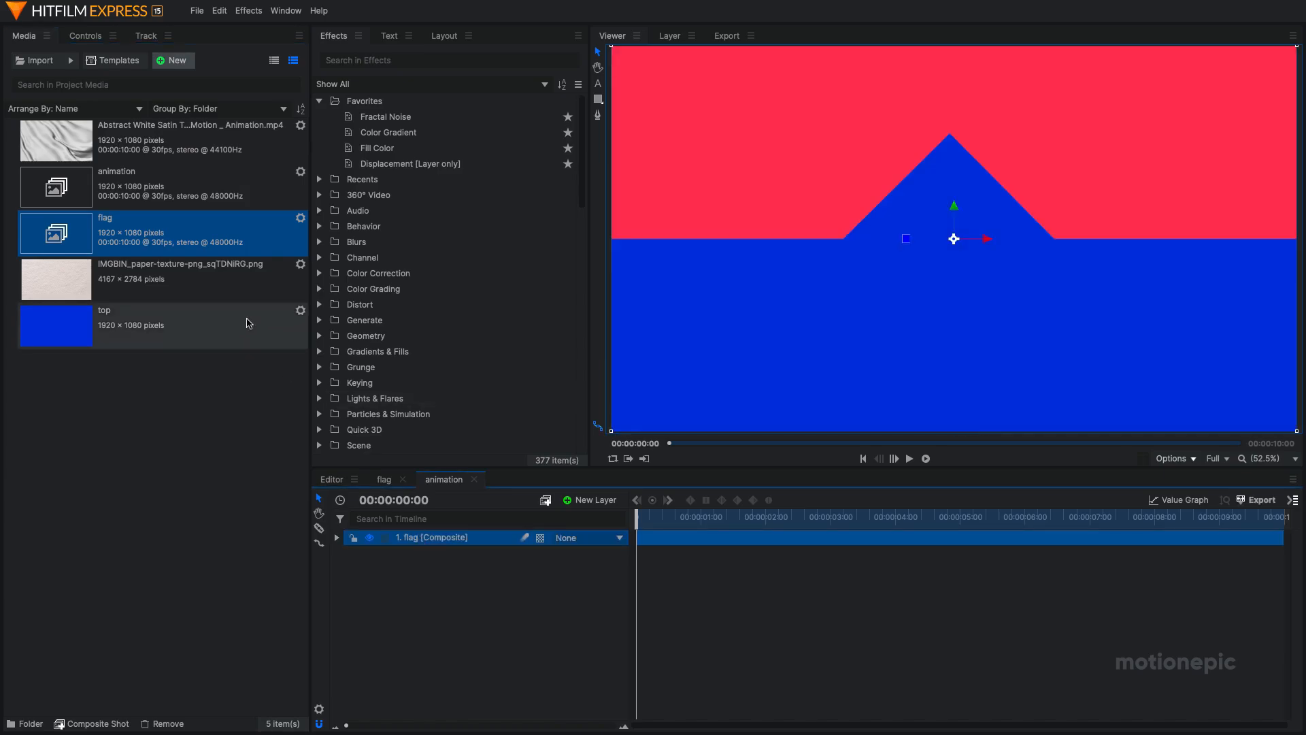
left_click(189, 138)
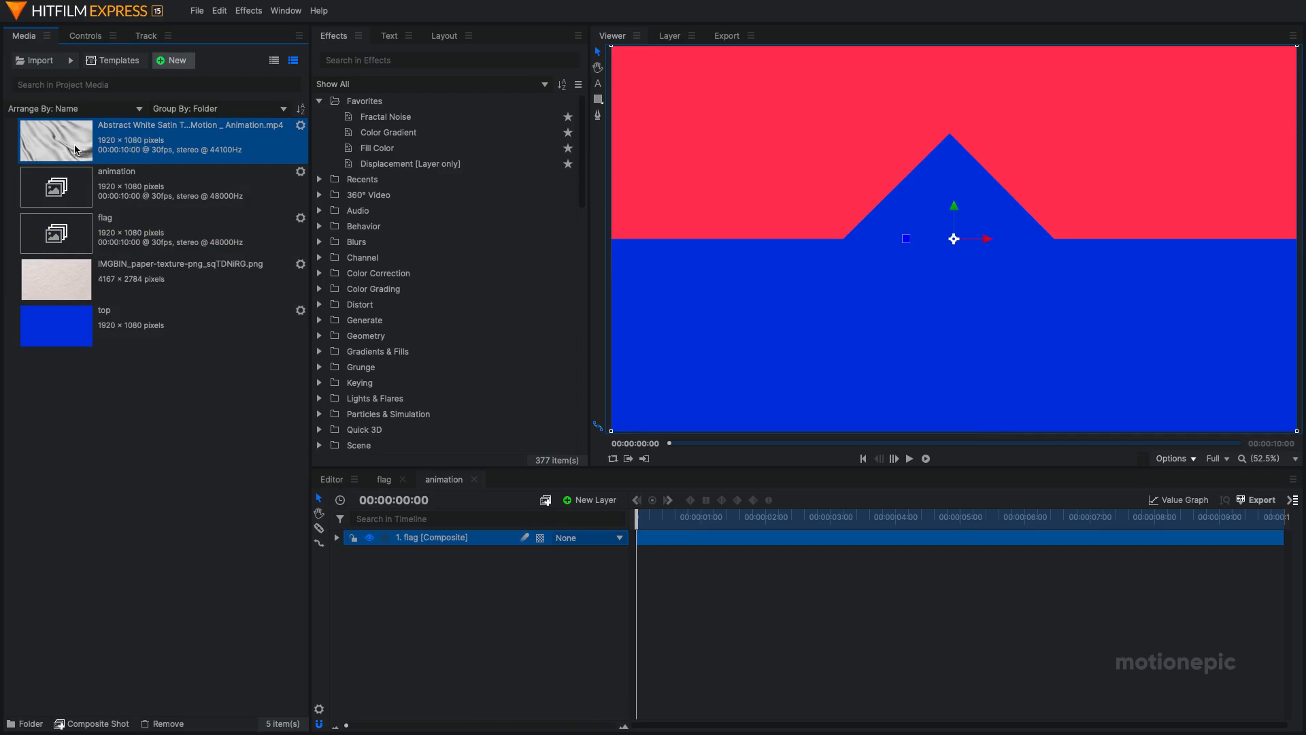
mouse_move(160, 150)
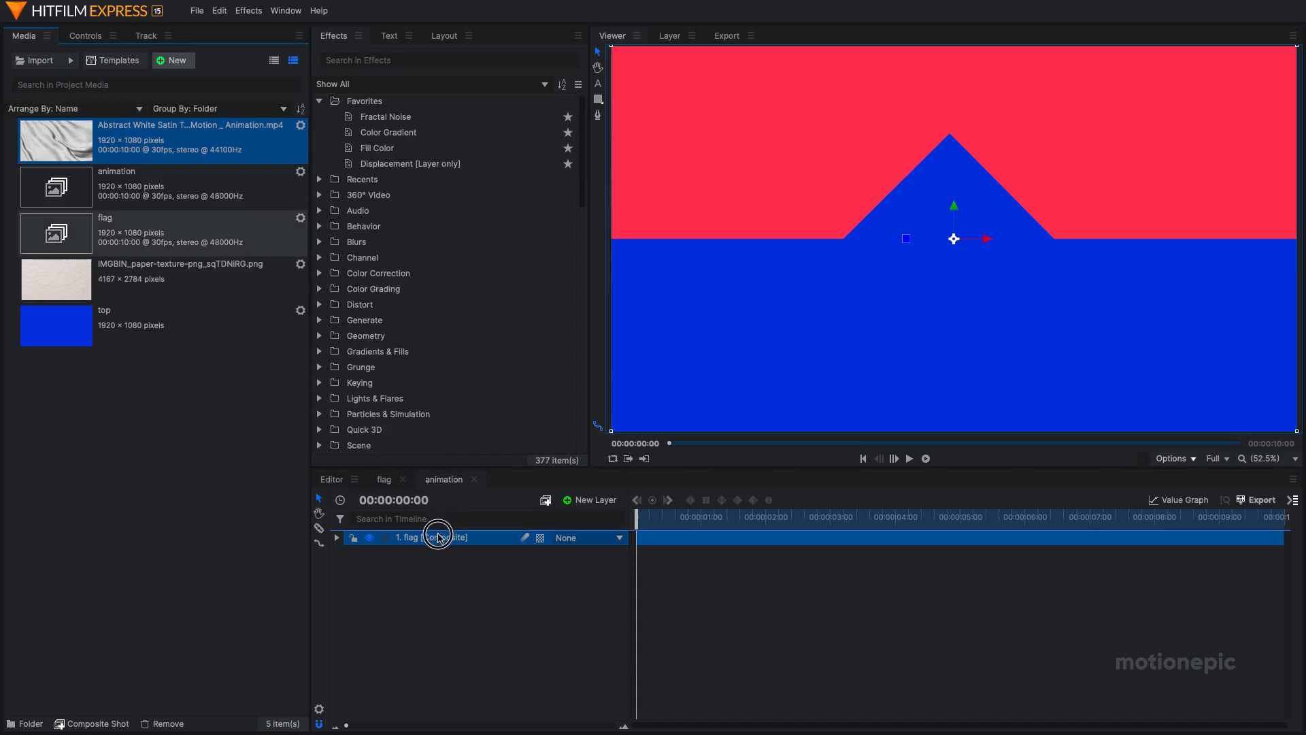
mouse_move(427, 532)
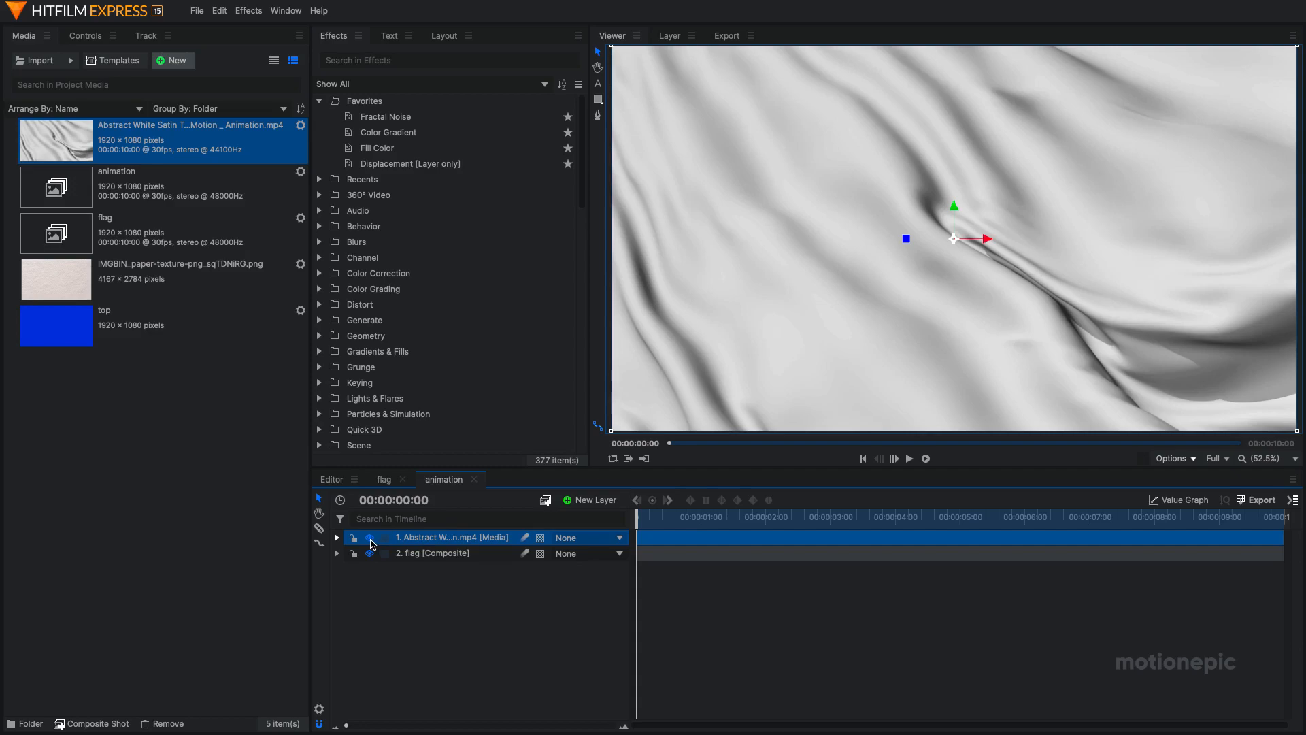
left_click(369, 536)
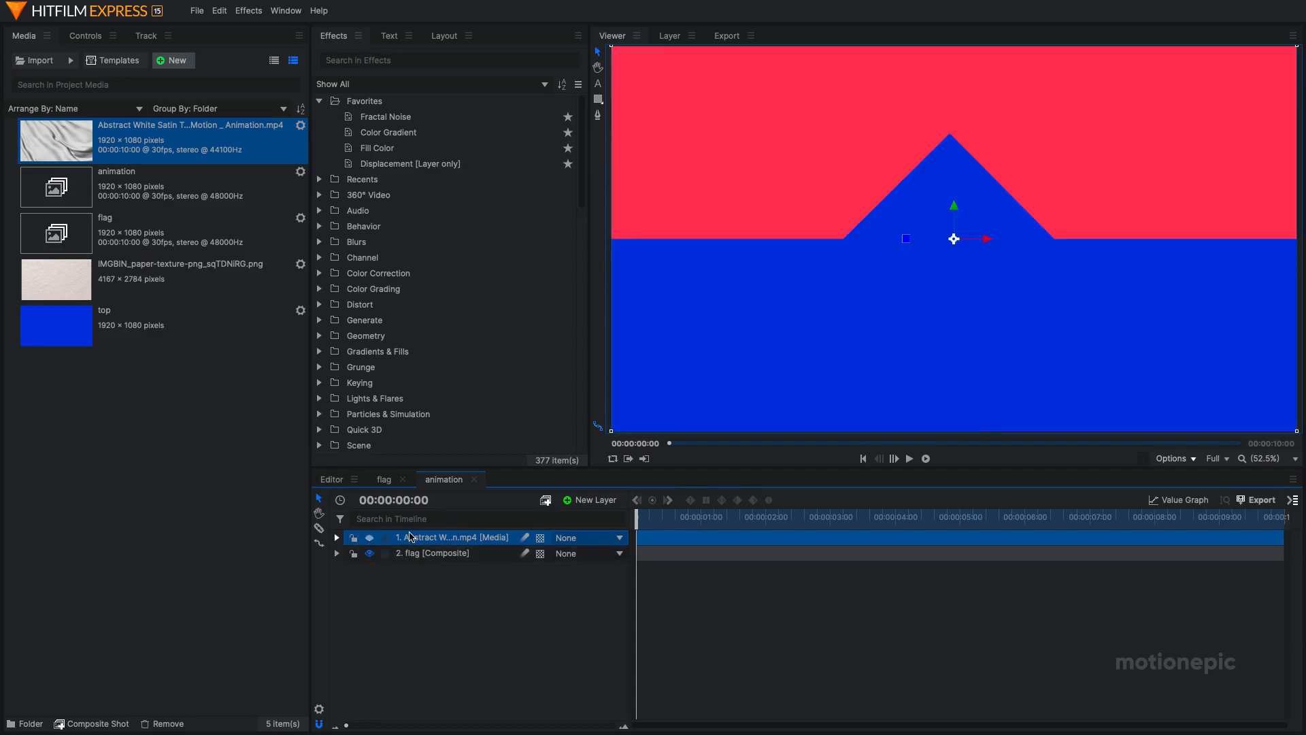
mouse_move(423, 569)
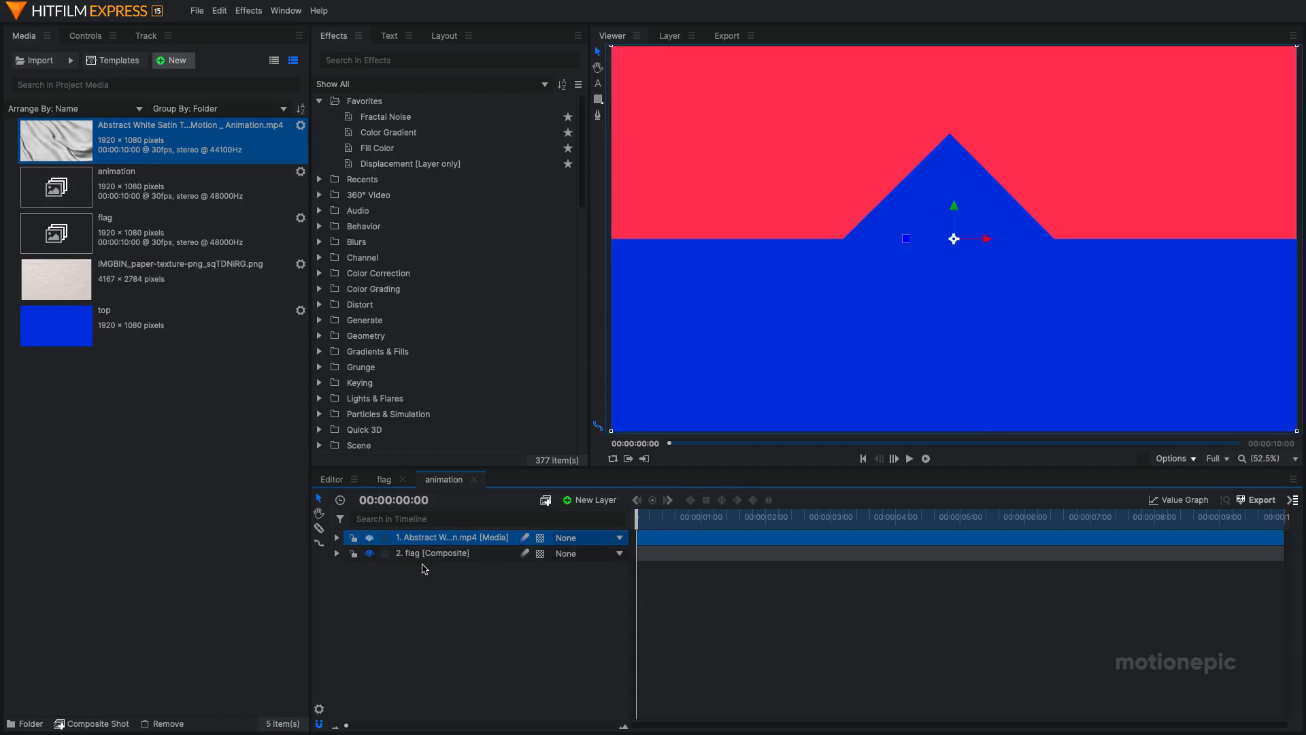
mouse_move(442, 303)
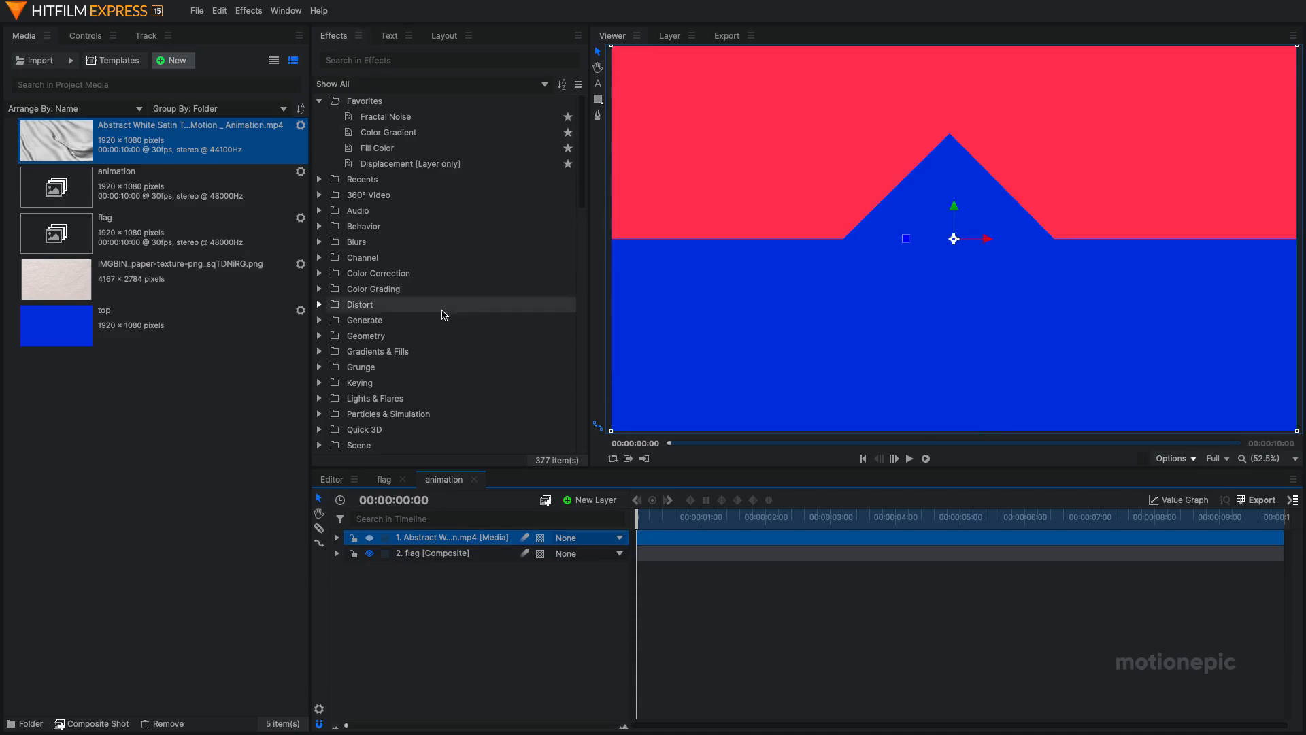
mouse_move(337, 554)
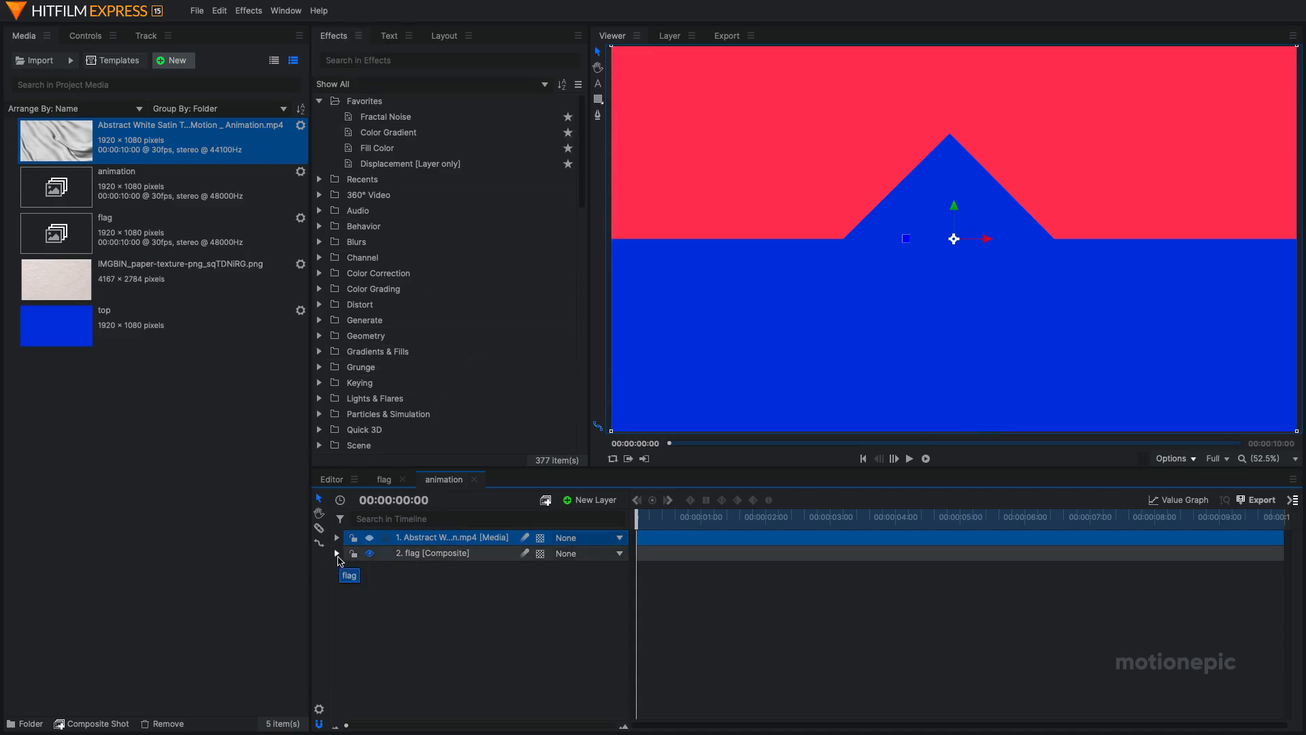
Add a Displacement effect to the flag layer sourced from the satin clip, 100 px horizontal and vertical.
left_click(336, 554)
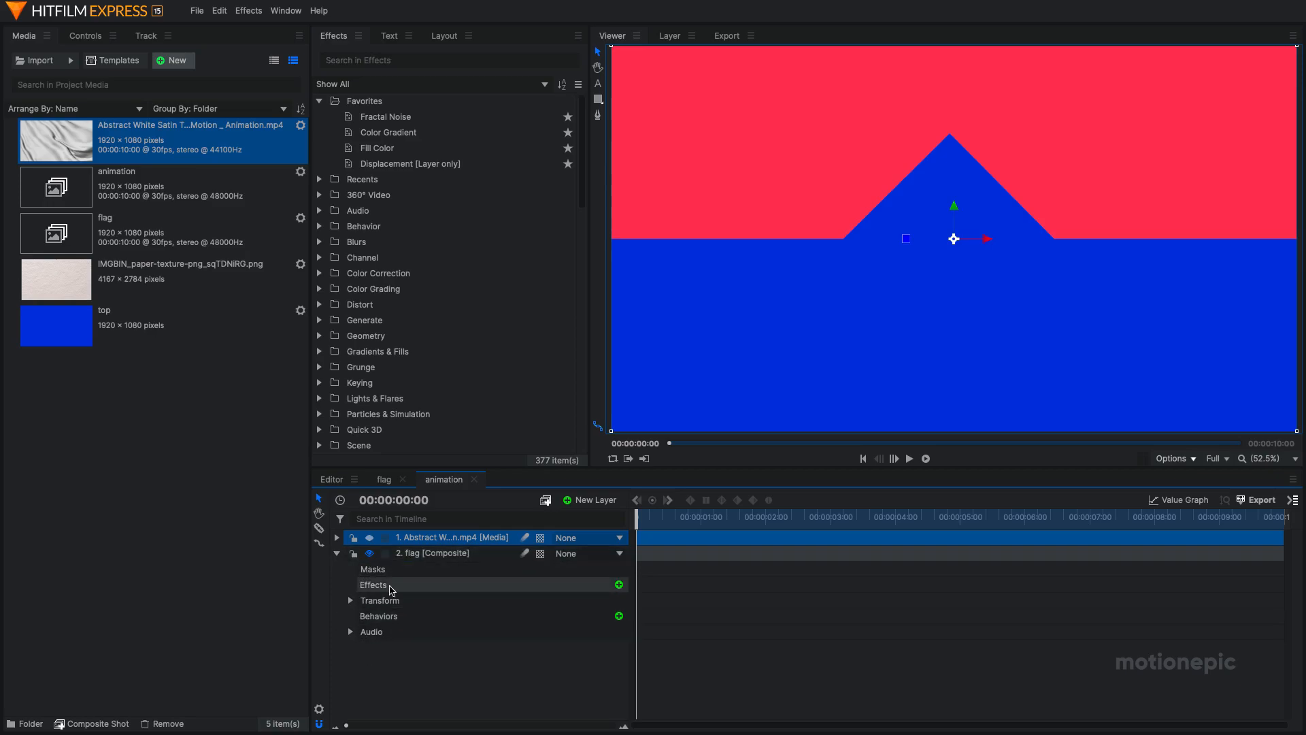
left_click(618, 584)
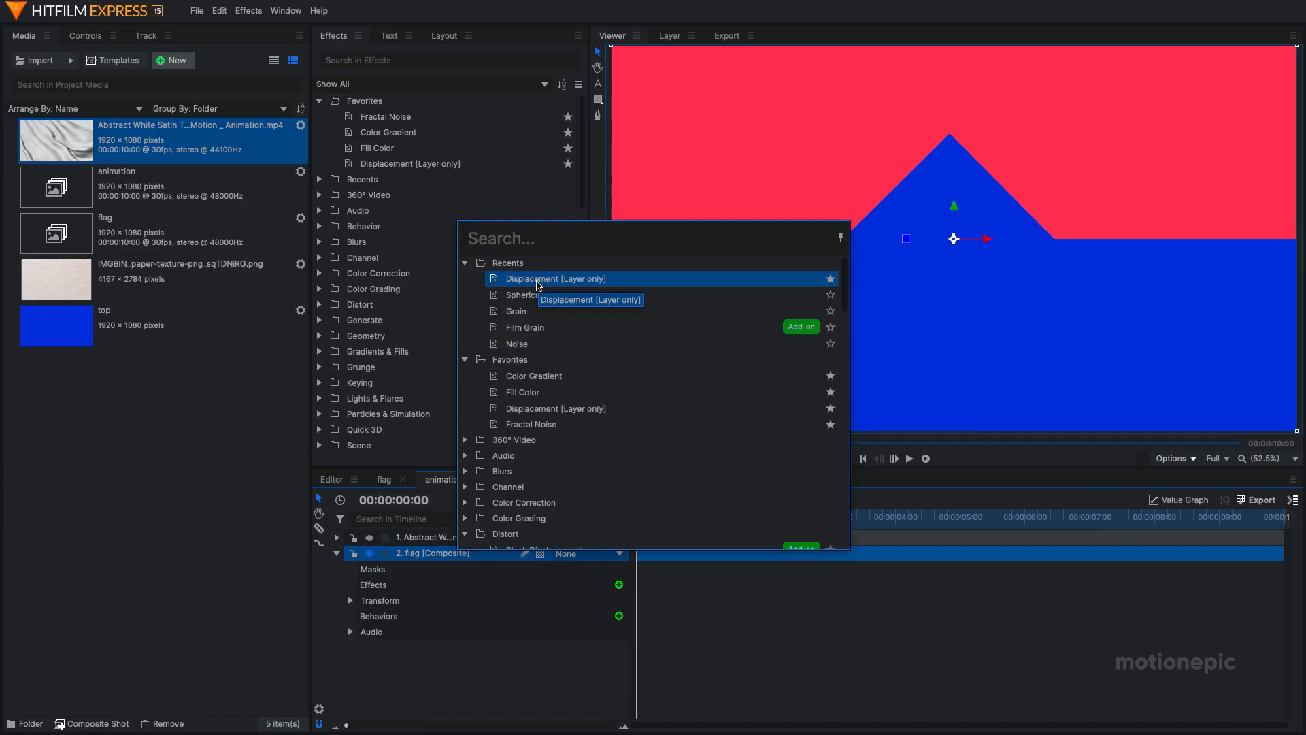
double_click(555, 278)
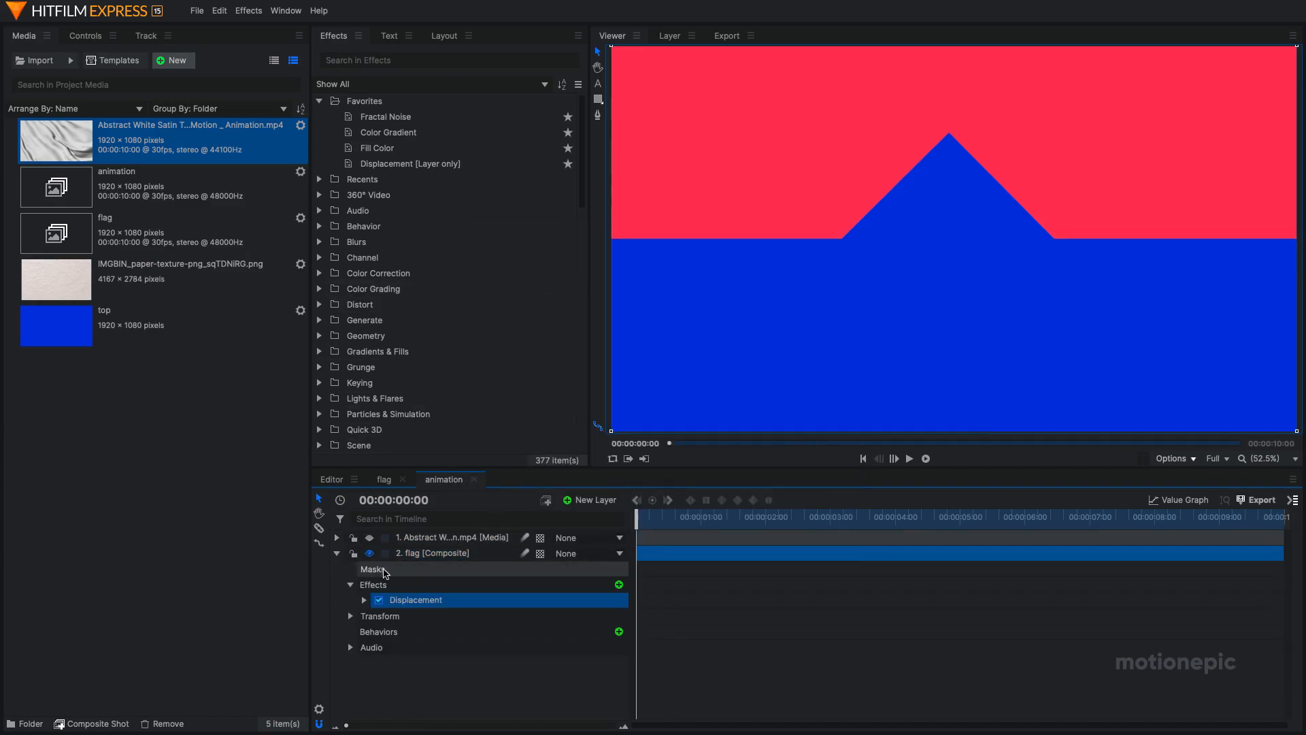
left_click(363, 600)
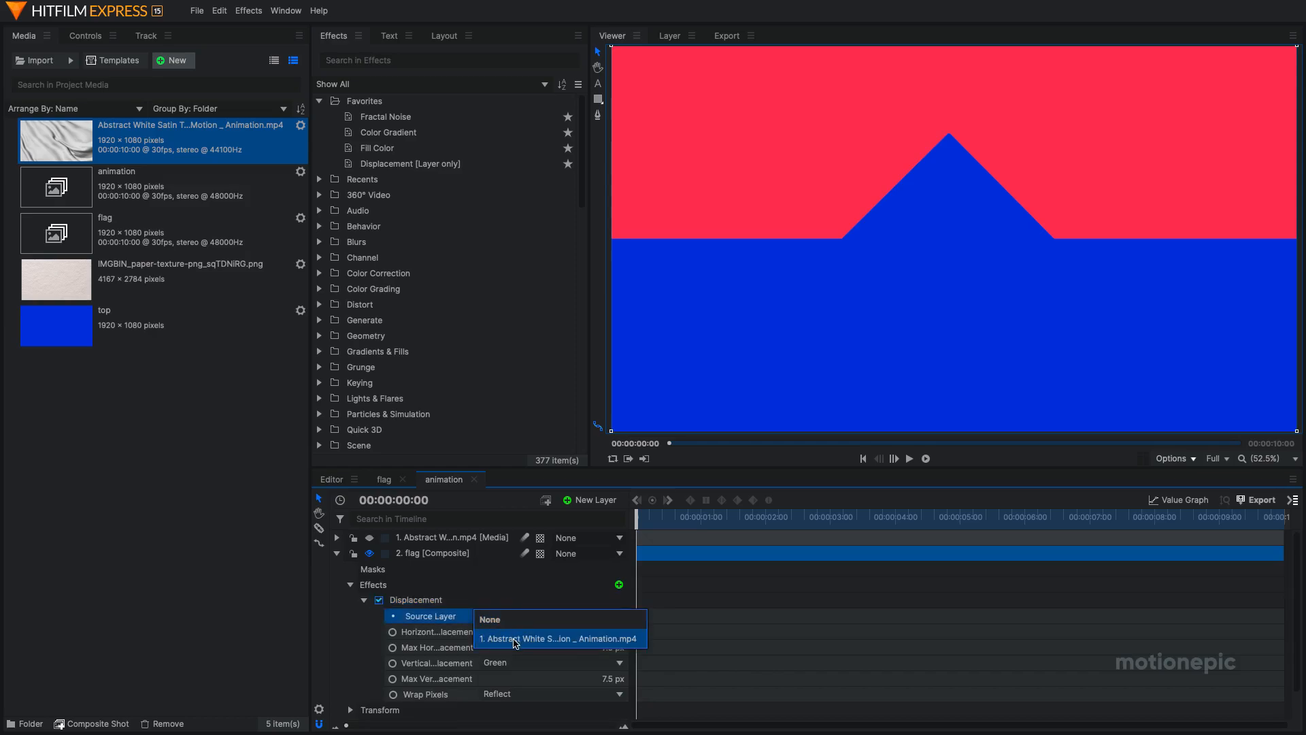
left_click(559, 638)
type("1")
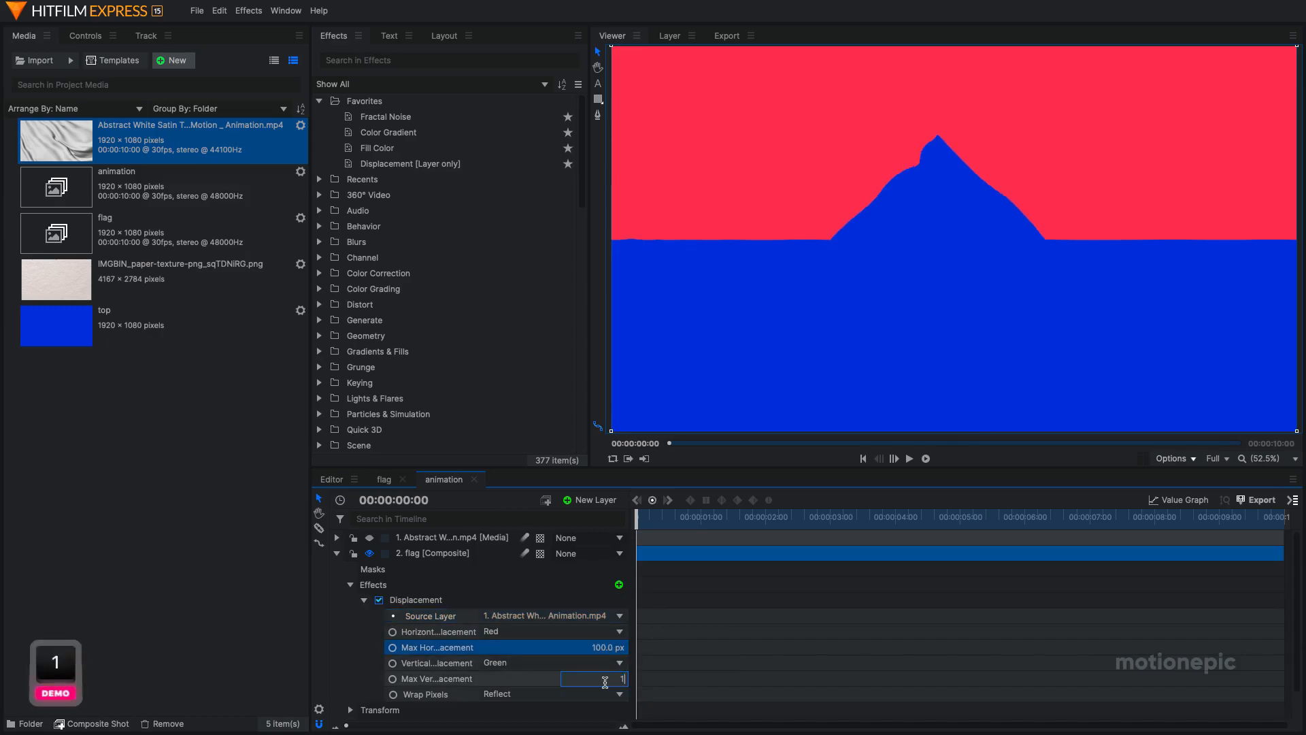
key("Return")
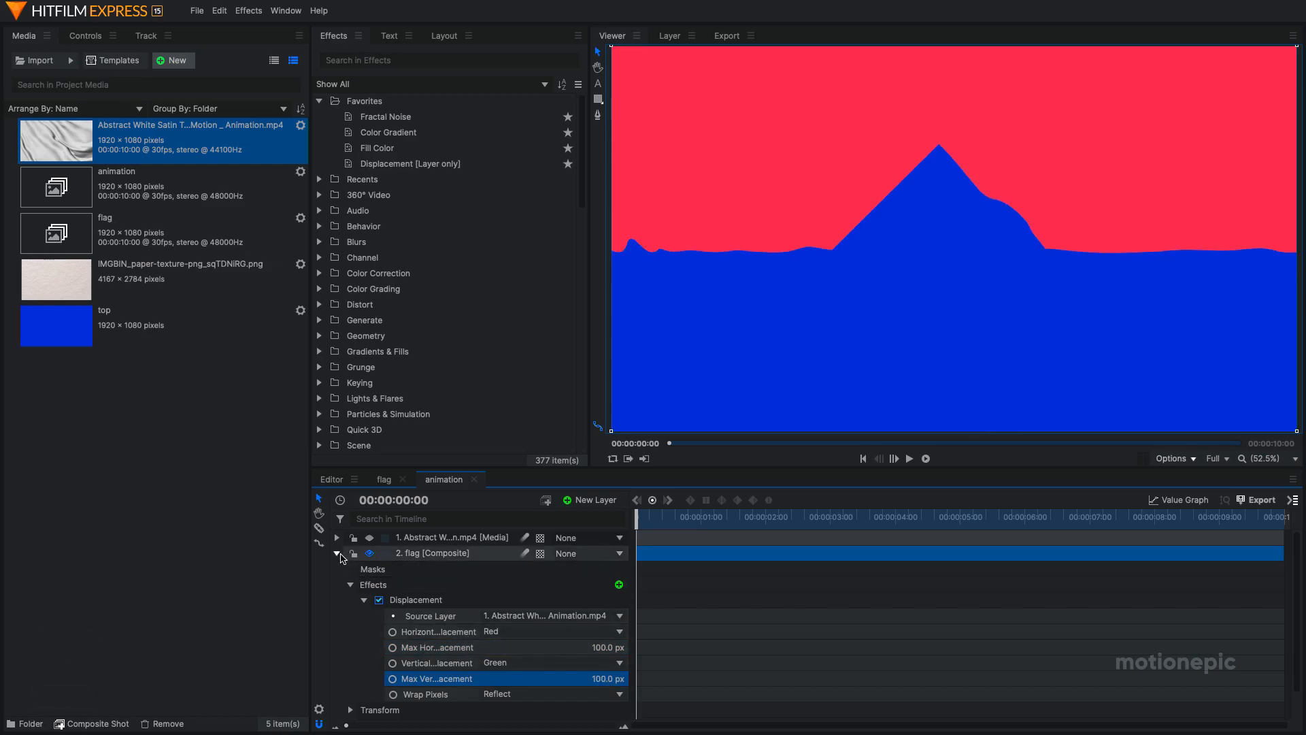
left_click(338, 554)
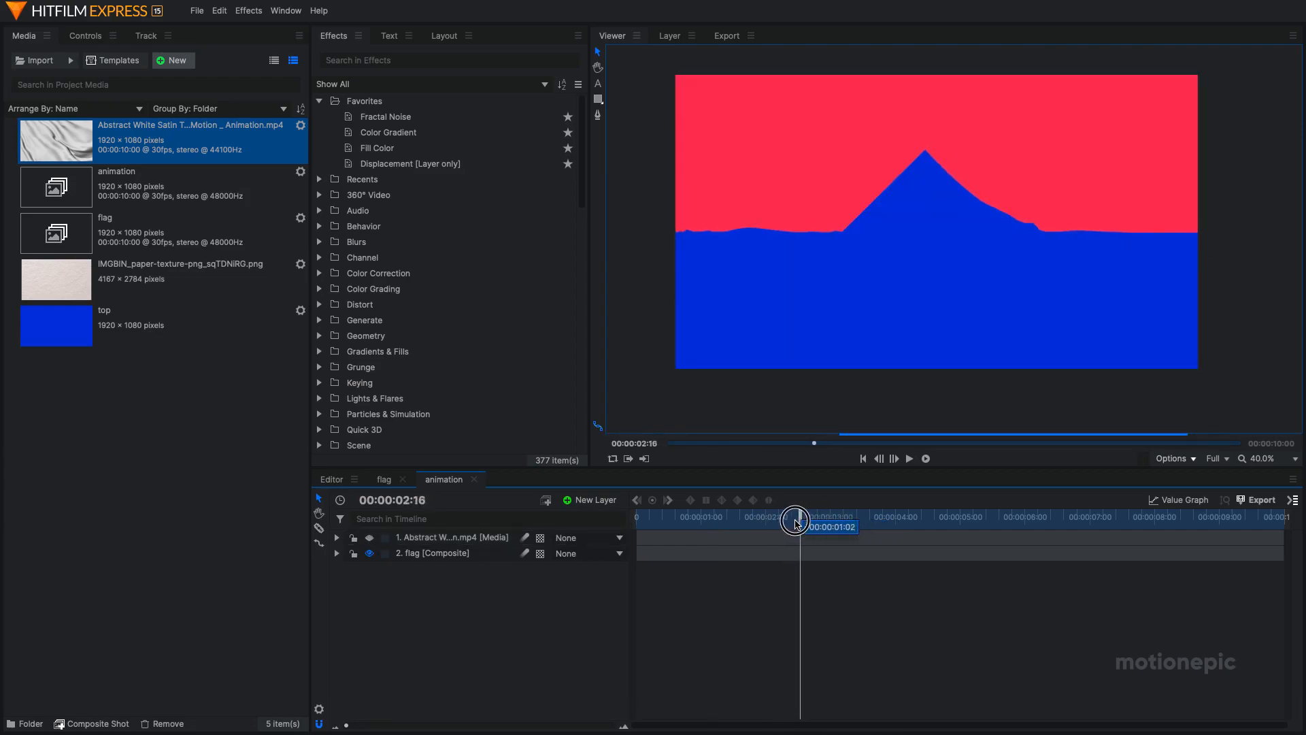
Duplicate the satin footage layer and set the copy's blend mode to Multiply.
left_click(862, 458)
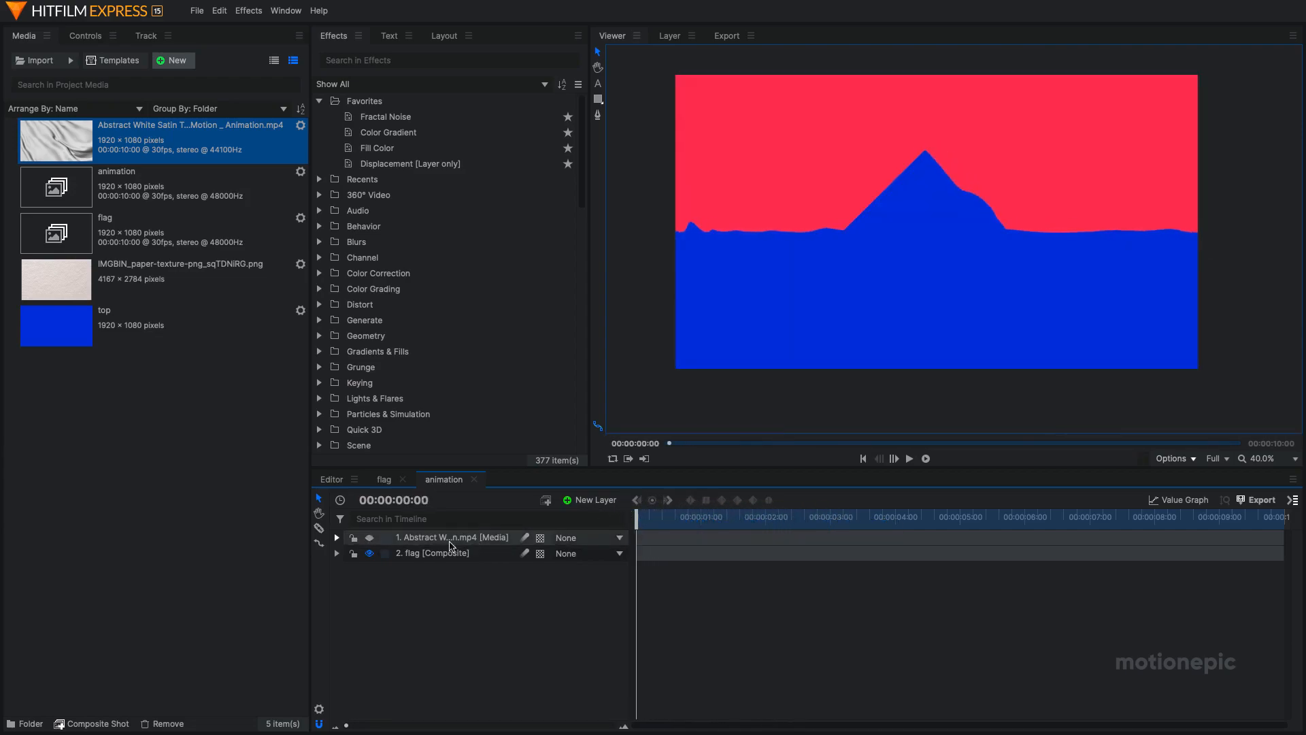
left_click(452, 536)
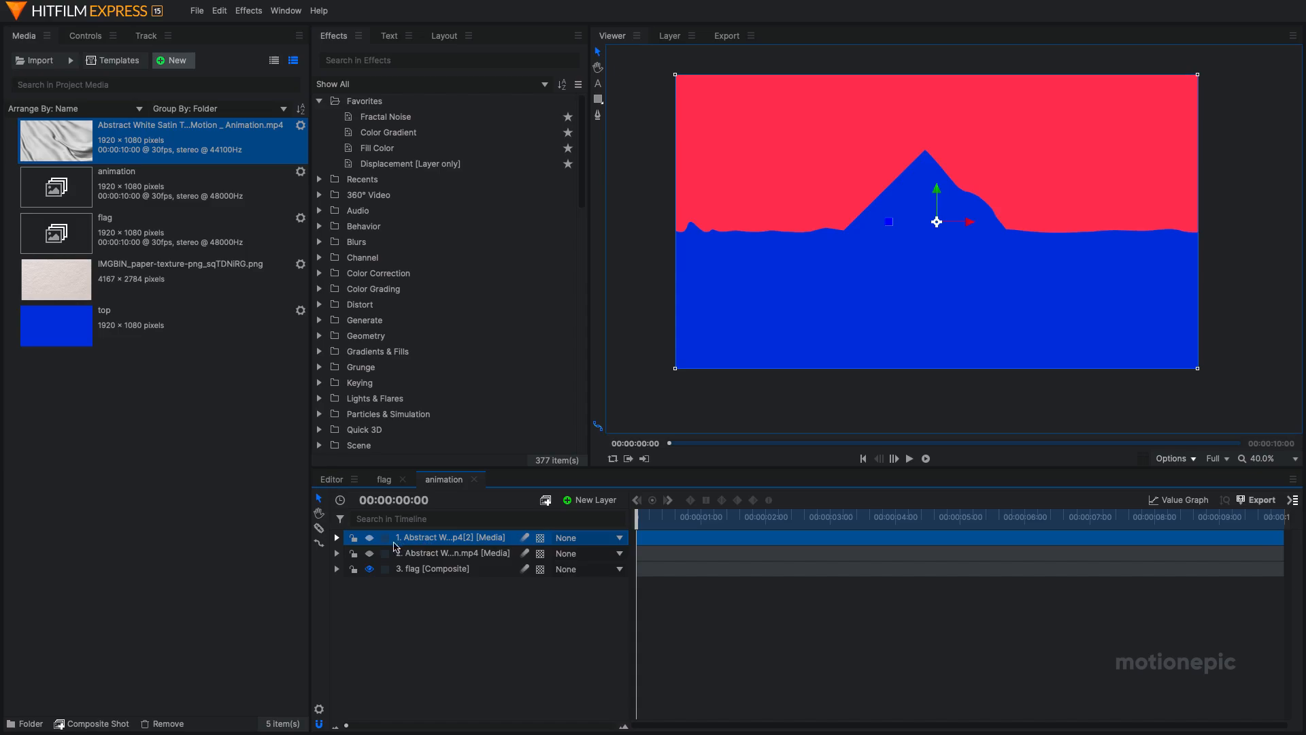
left_click(370, 536)
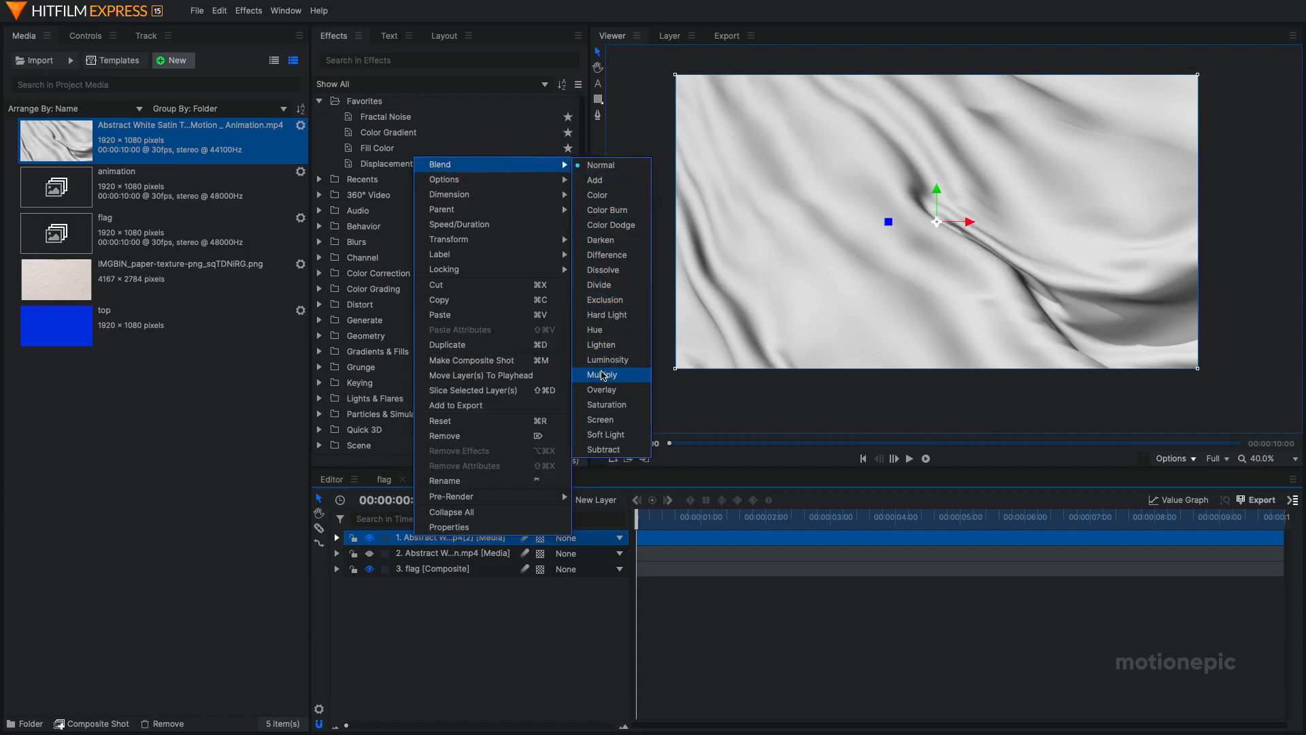
left_click(603, 374)
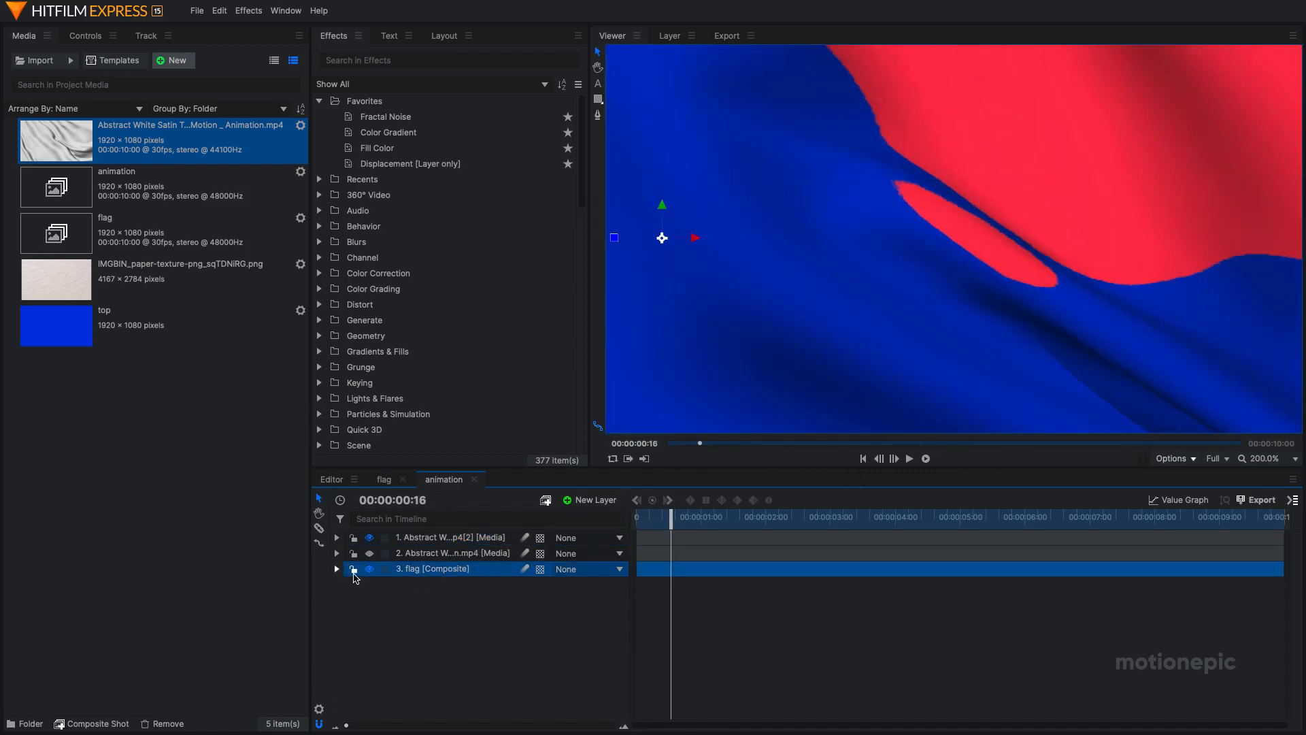
Change the flag's Displacement to -101 px horizontal and 80 px vertical.
left_click(336, 568)
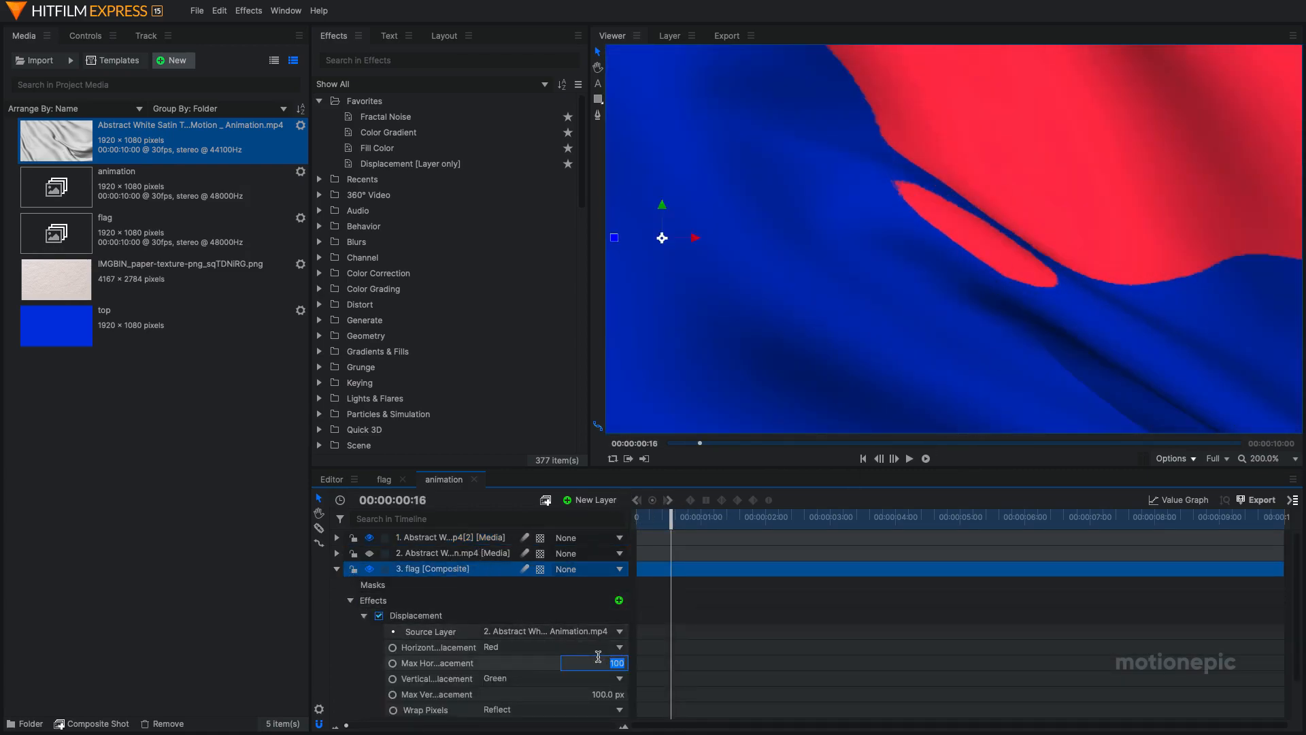
key("Return")
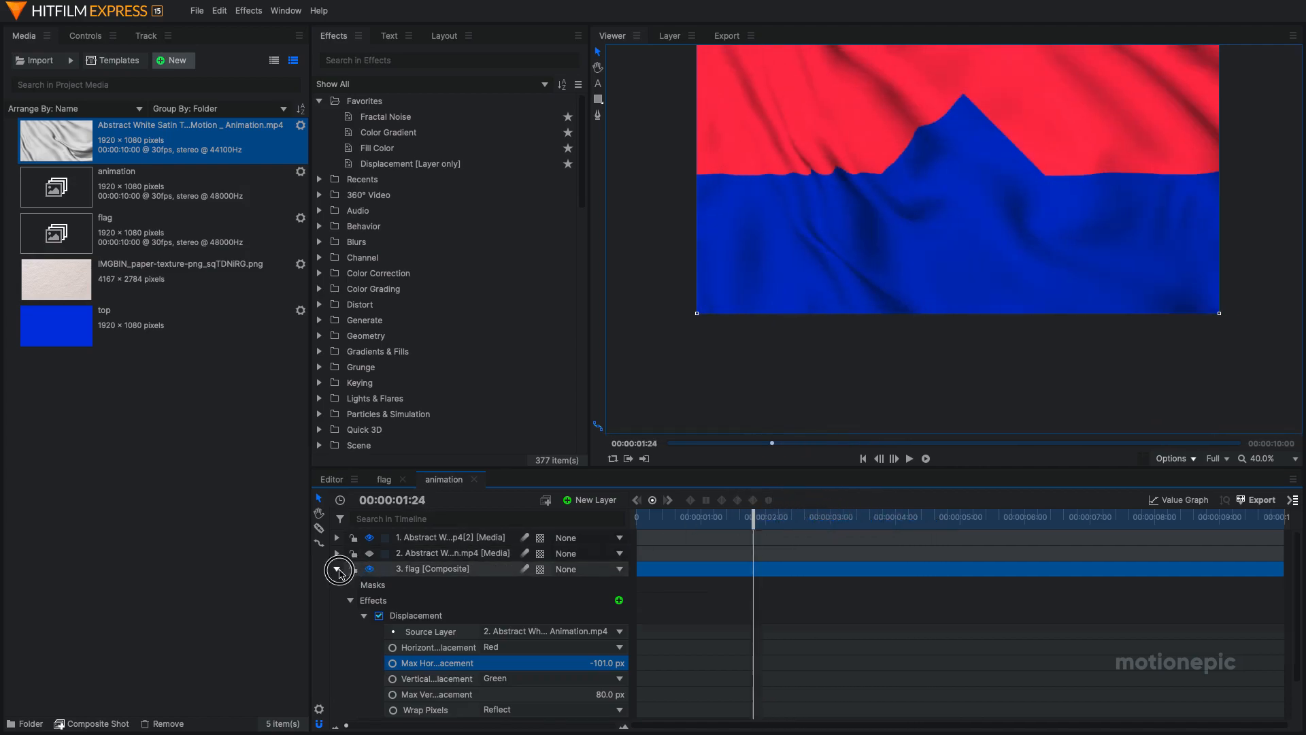
left_click(384, 479)
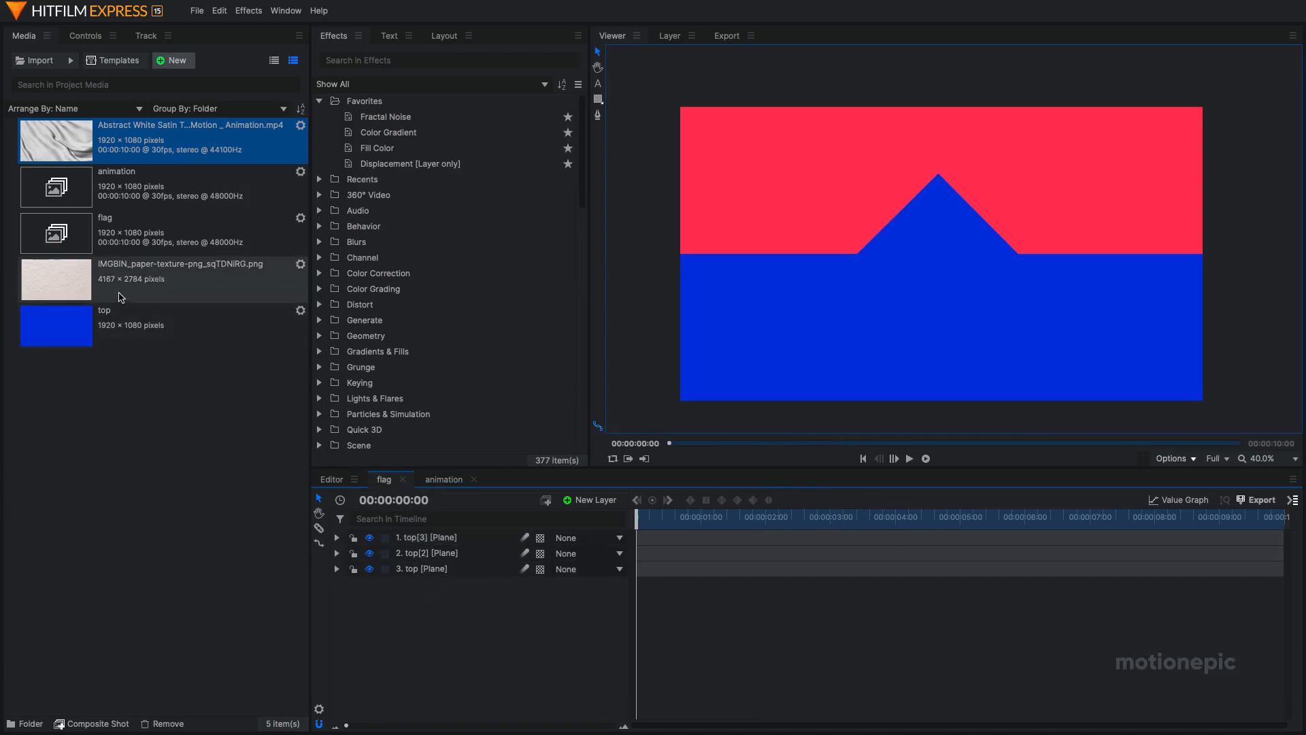
Place the paper texture over the flag composite, scaled to fill the frame and blended with Multiply.
left_click(102, 289)
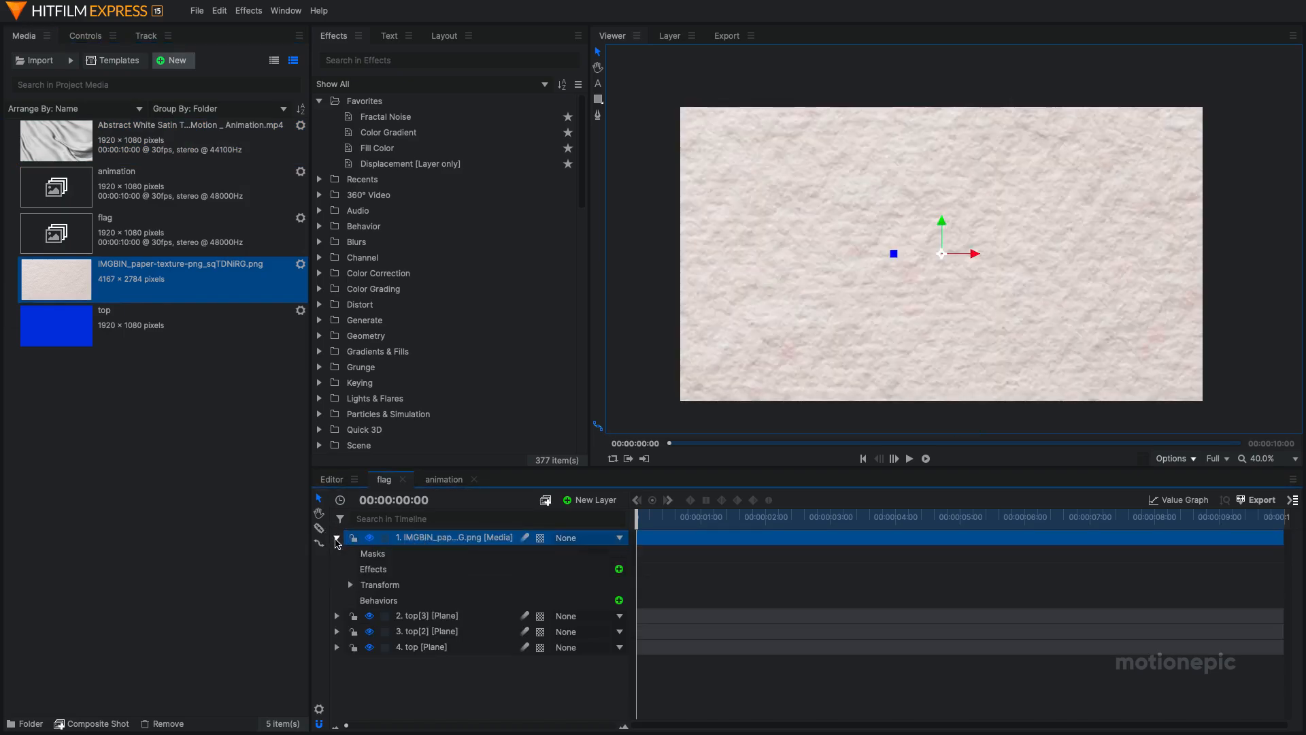
right_click(456, 538)
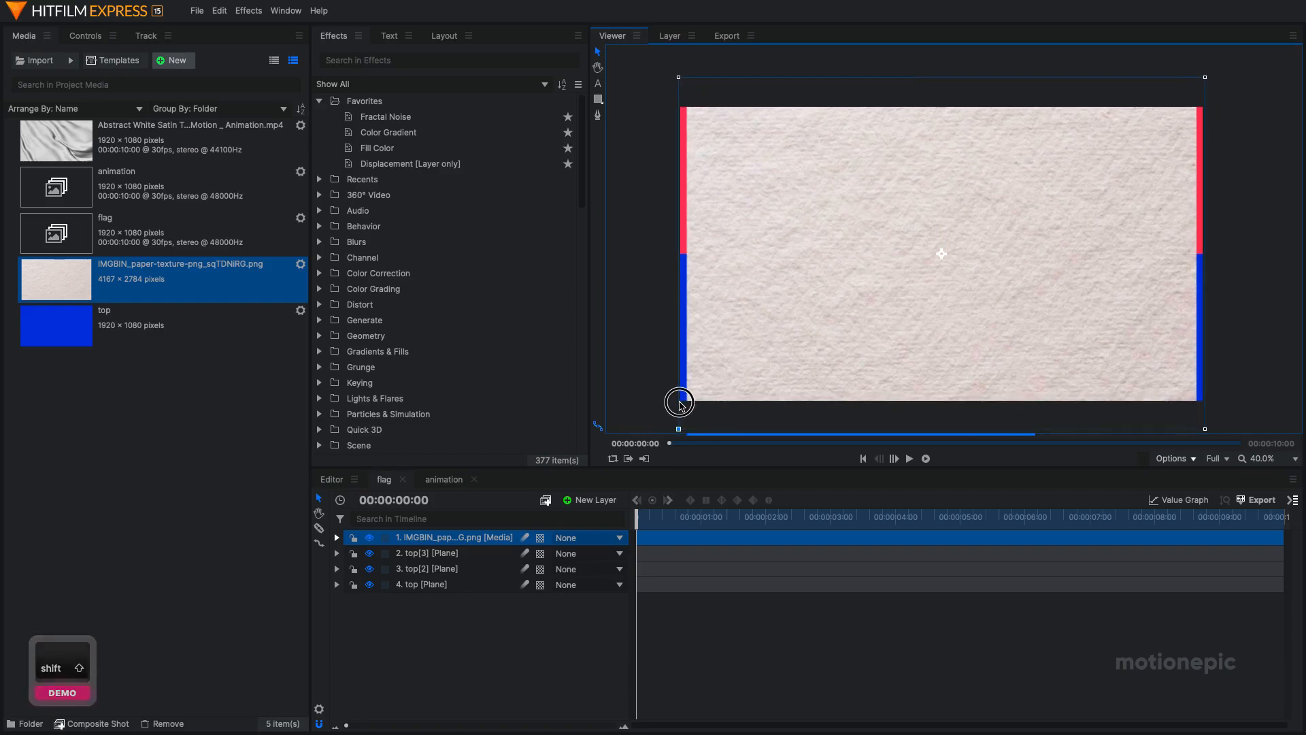
left_click(427, 552)
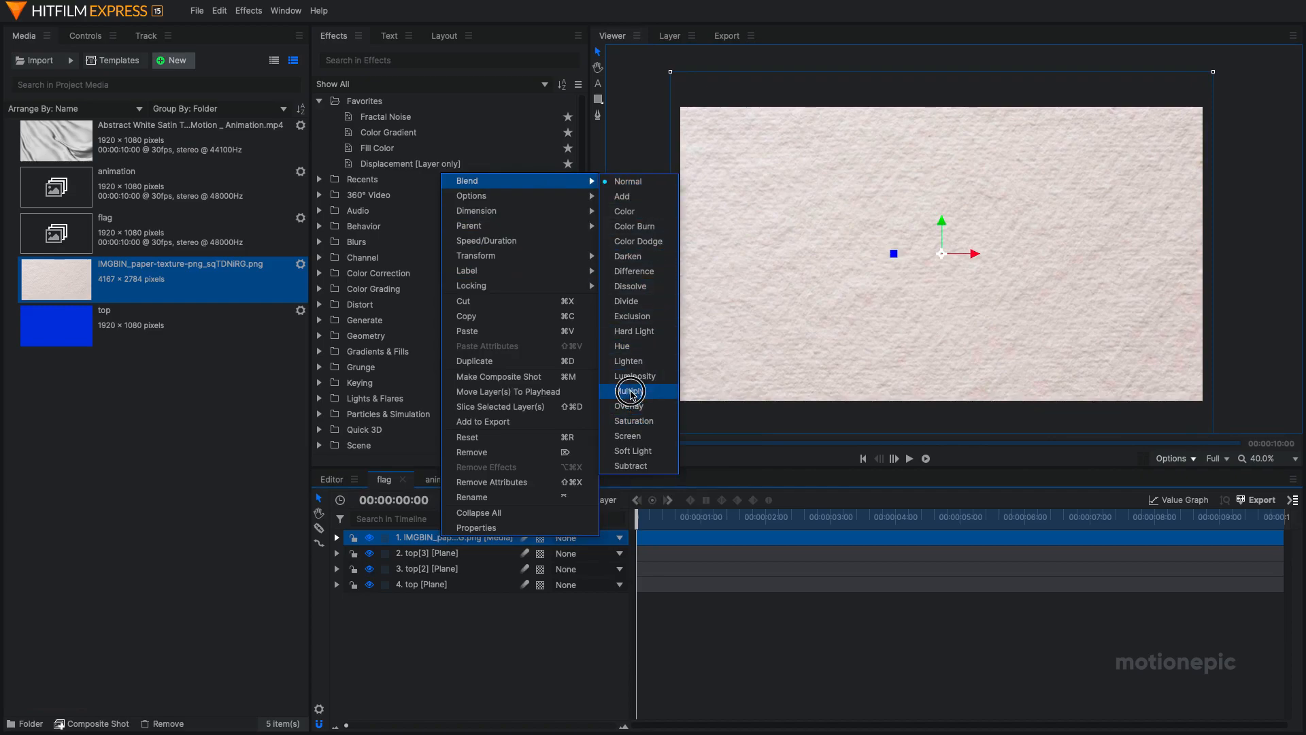
left_click(630, 392)
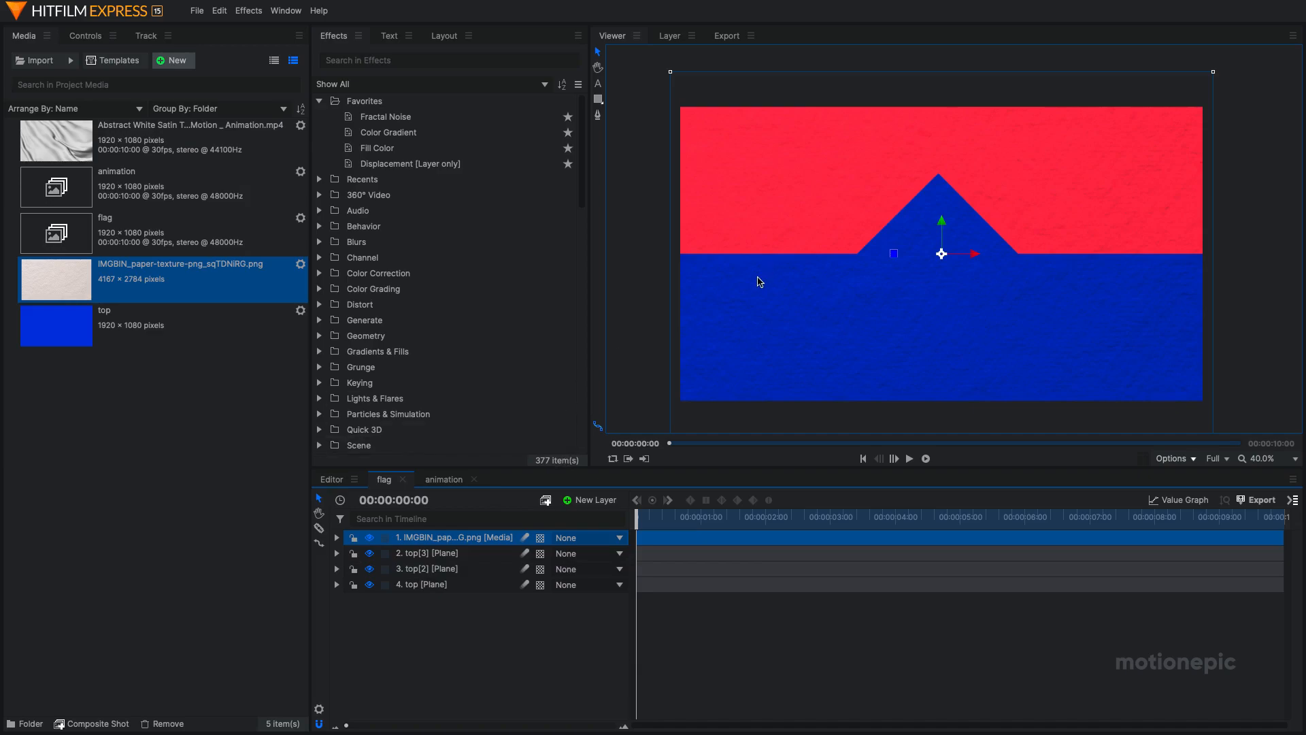
Switch back to the animation composite to preview the waving textured flag.
left_click(445, 479)
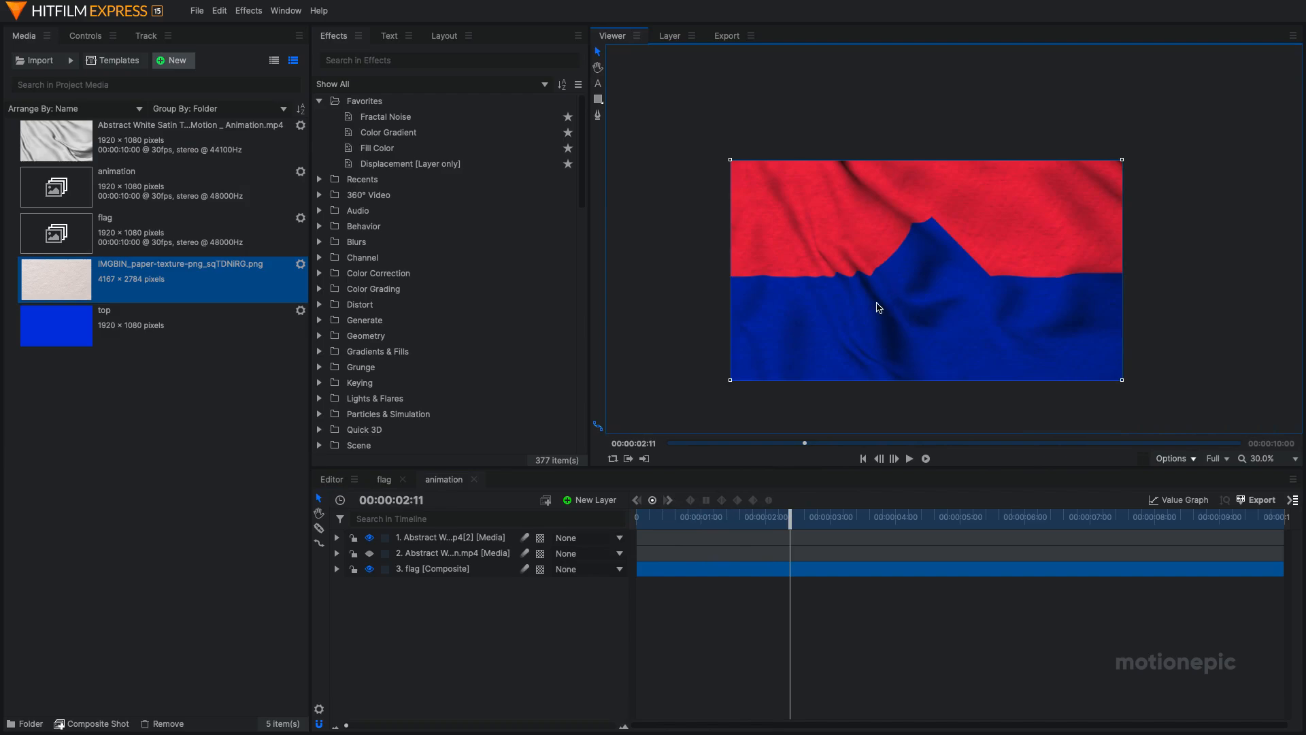
mouse_move(676, 537)
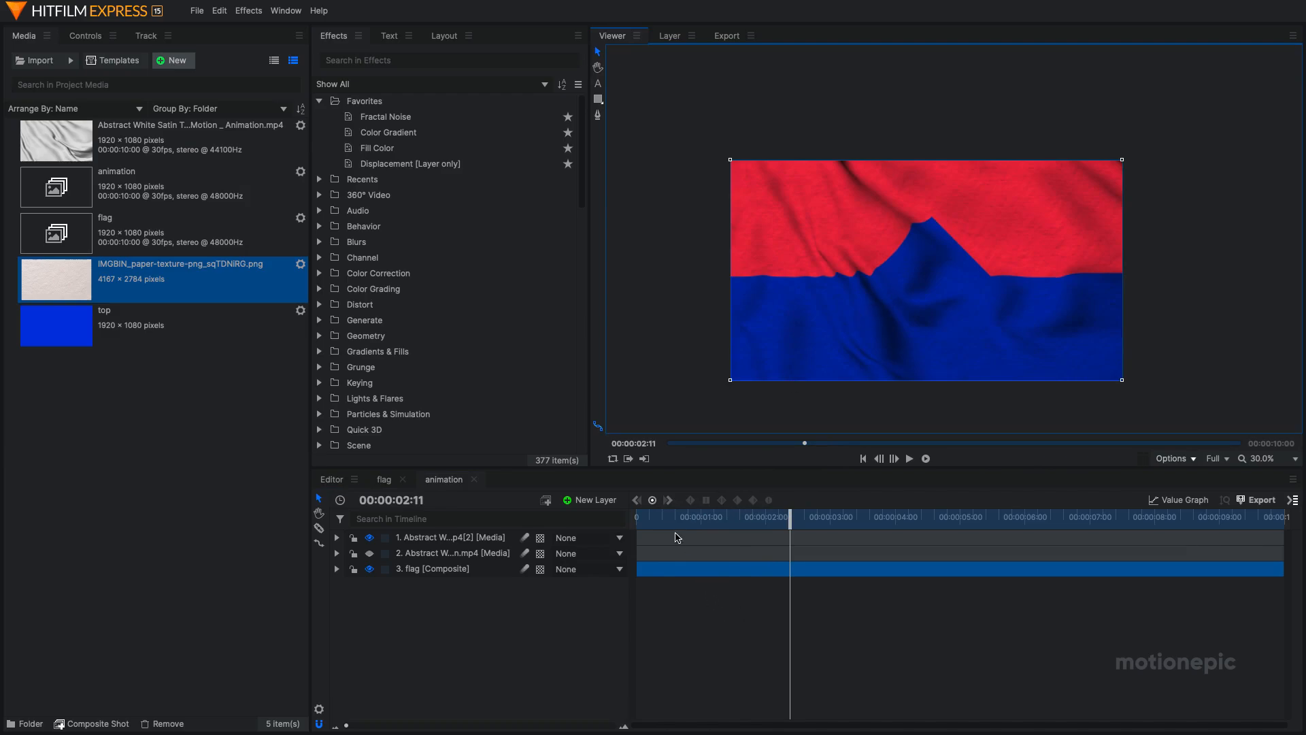